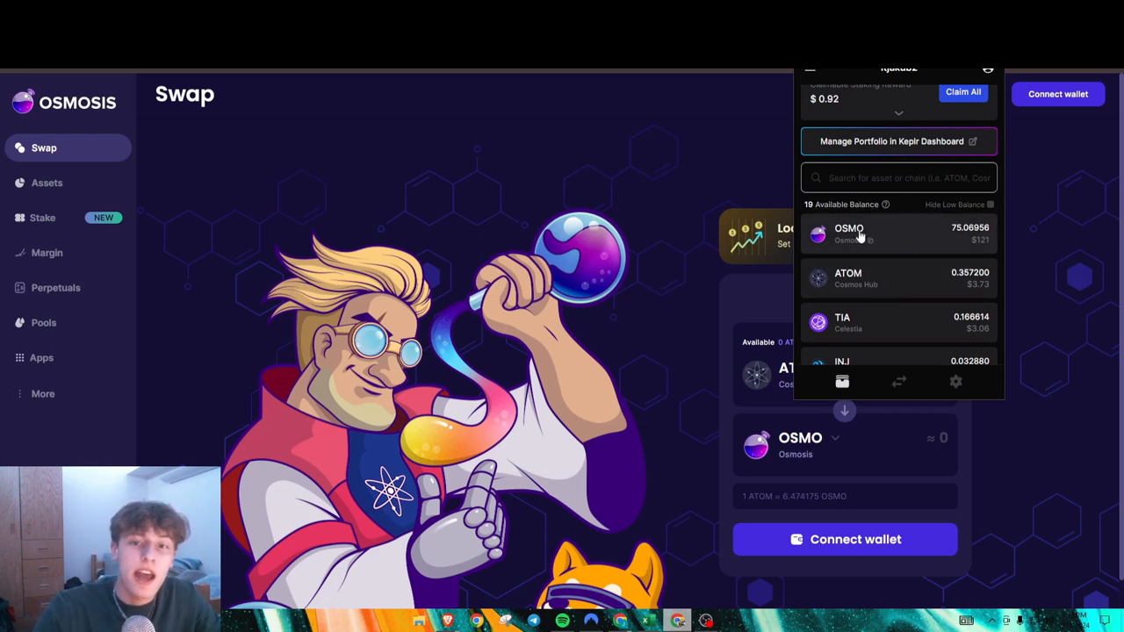
pyautogui.moveTo(869, 237)
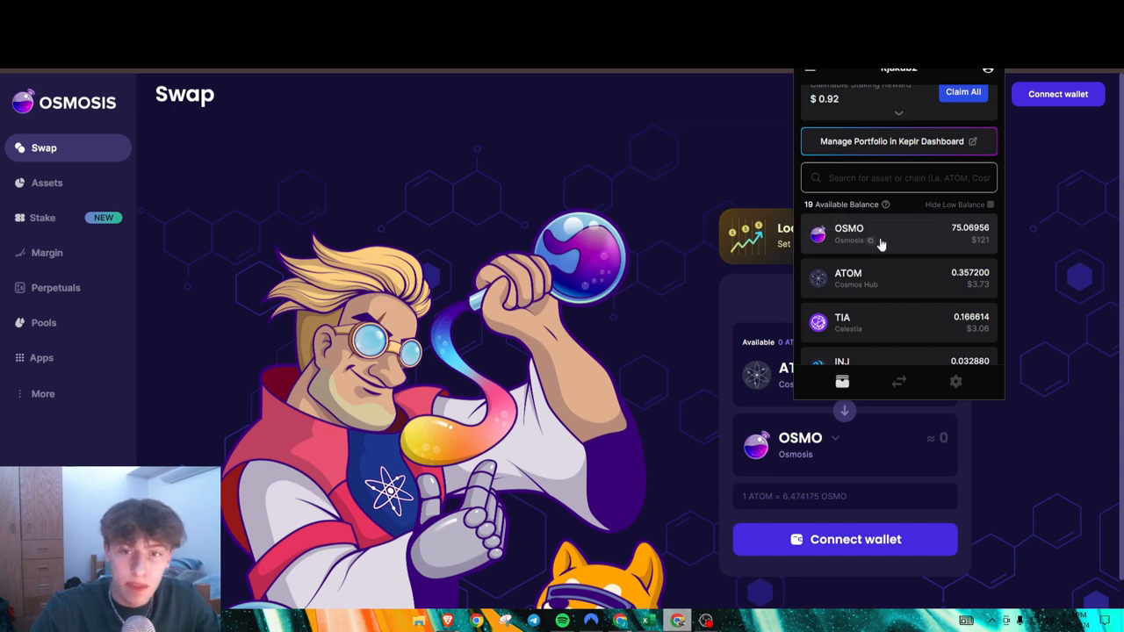
pyautogui.moveTo(869, 239)
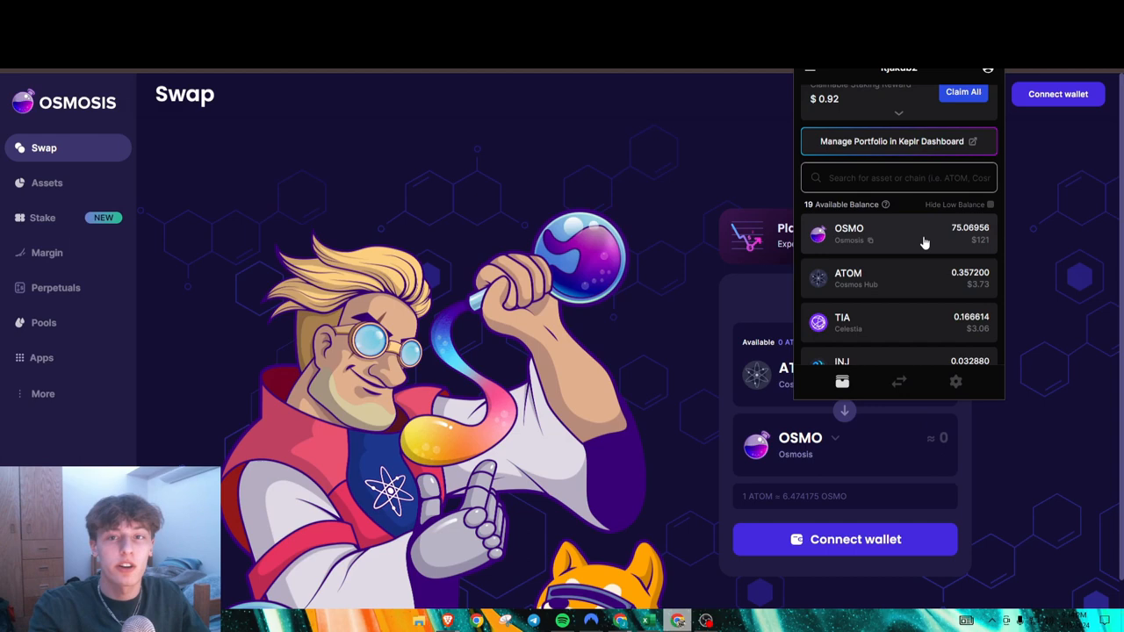
# View the Assets list of all token balances and dismiss the TIA withdraw destination prompt
pyautogui.click(895, 178)
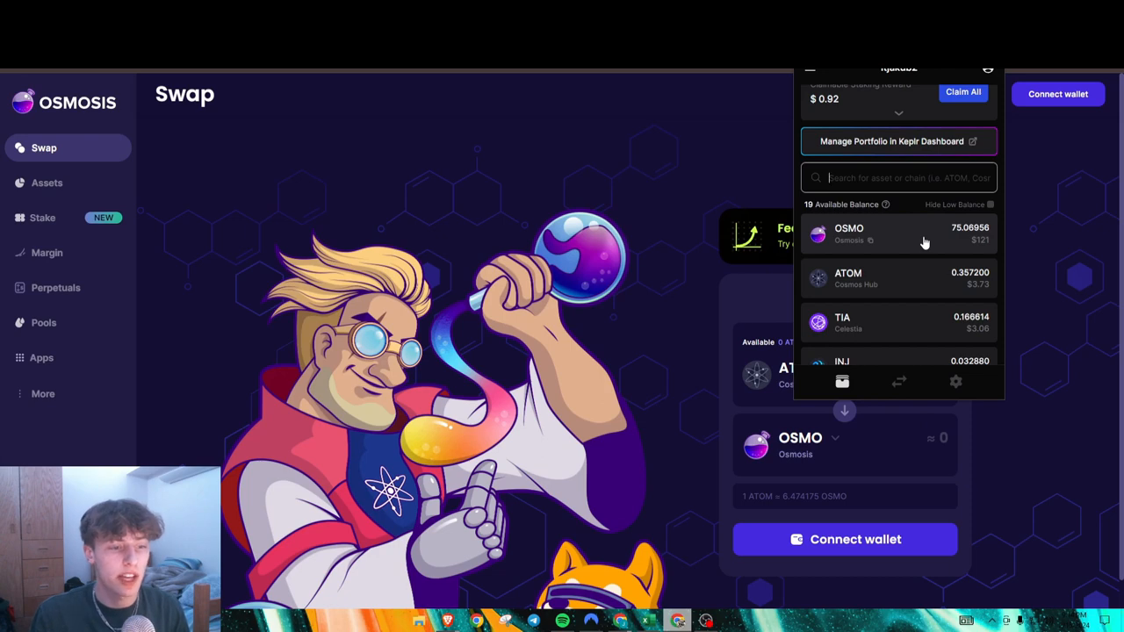
pyautogui.moveTo(46, 245)
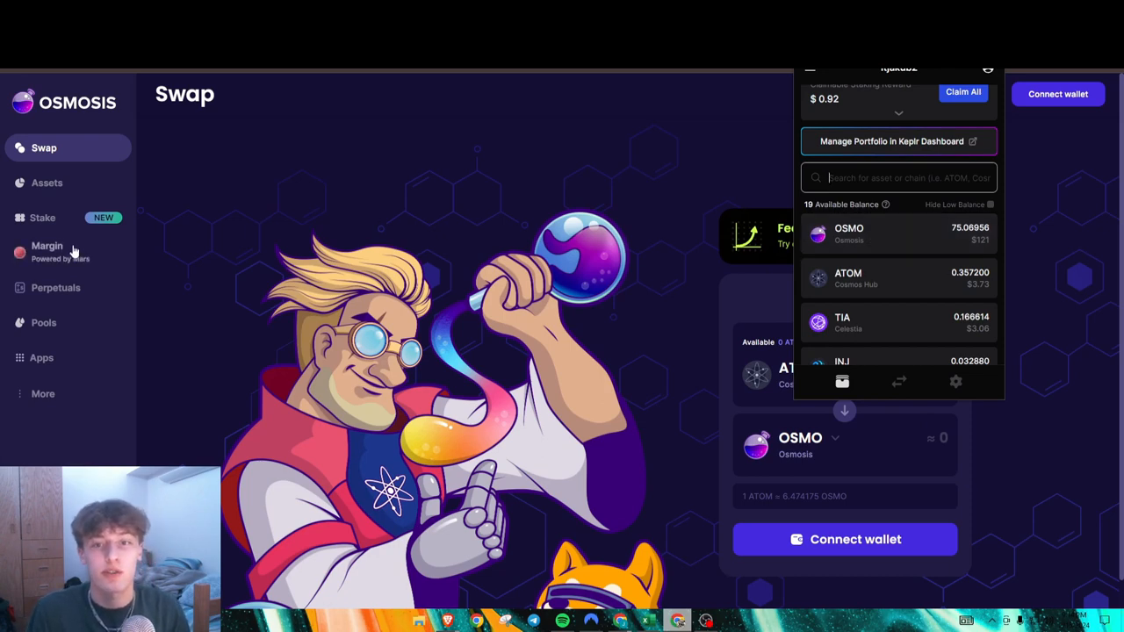
pyautogui.moveTo(86, 195)
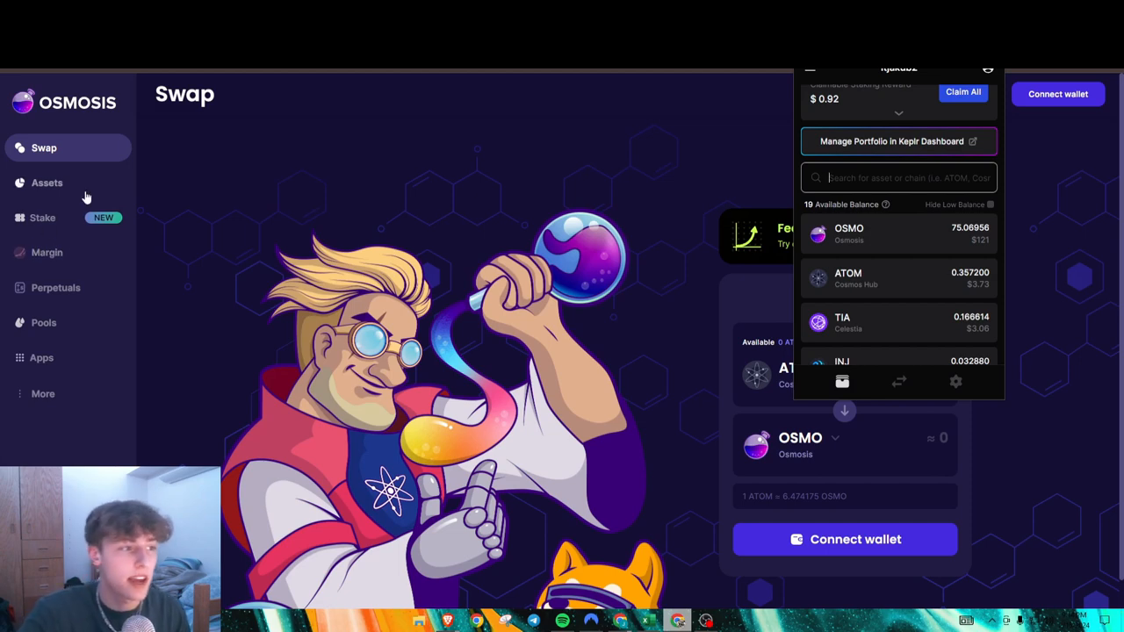
pyautogui.click(46, 182)
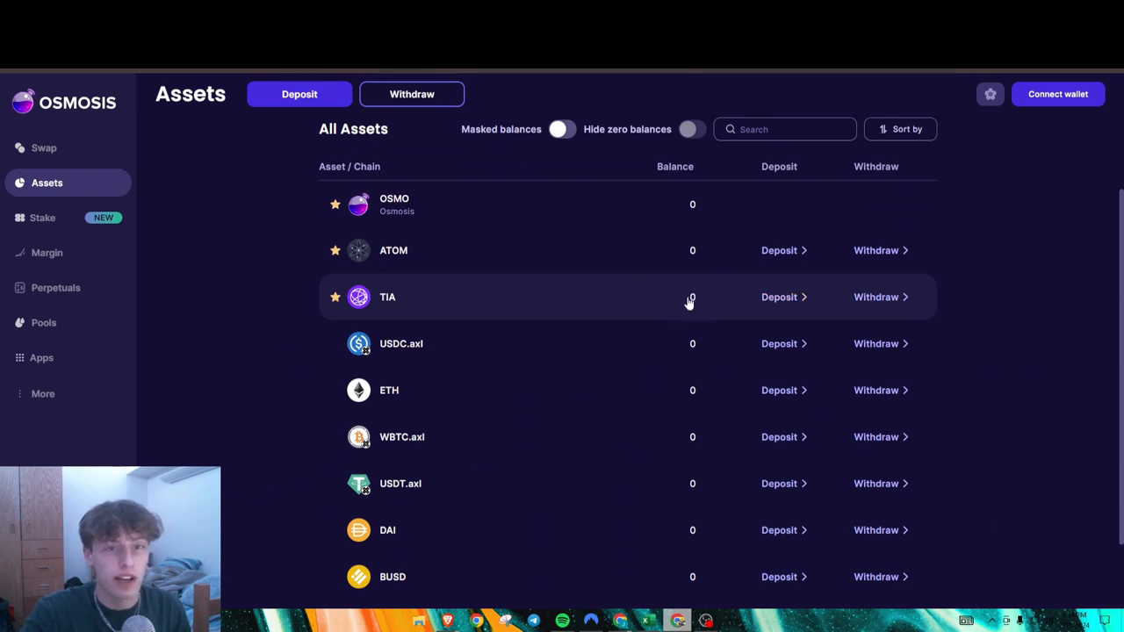
pyautogui.scroll(-3)
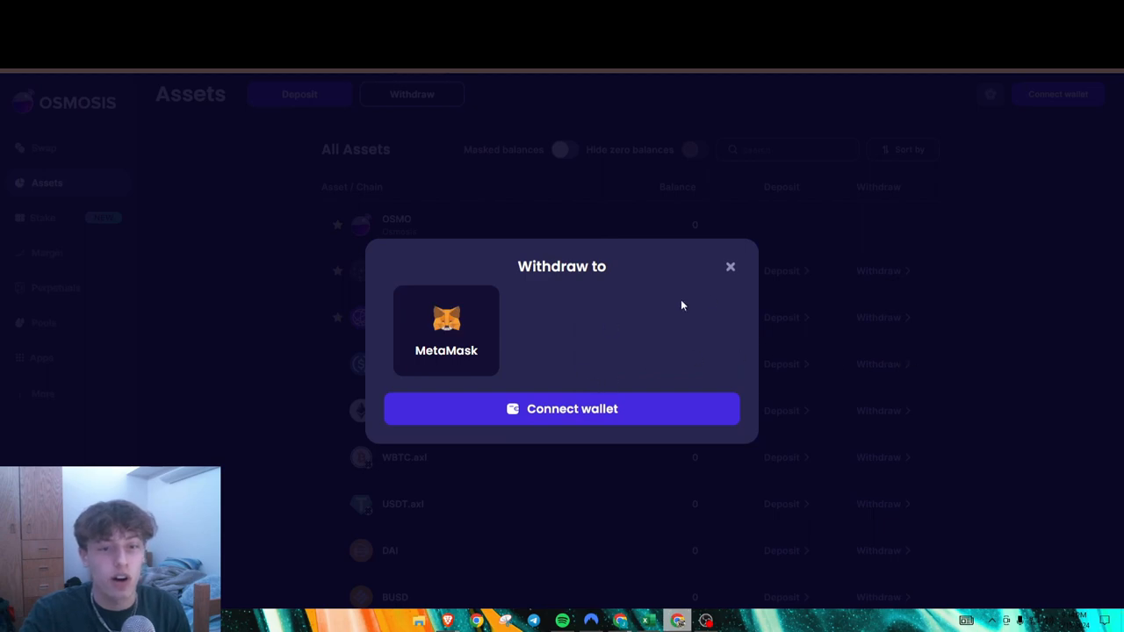
pyautogui.click(731, 267)
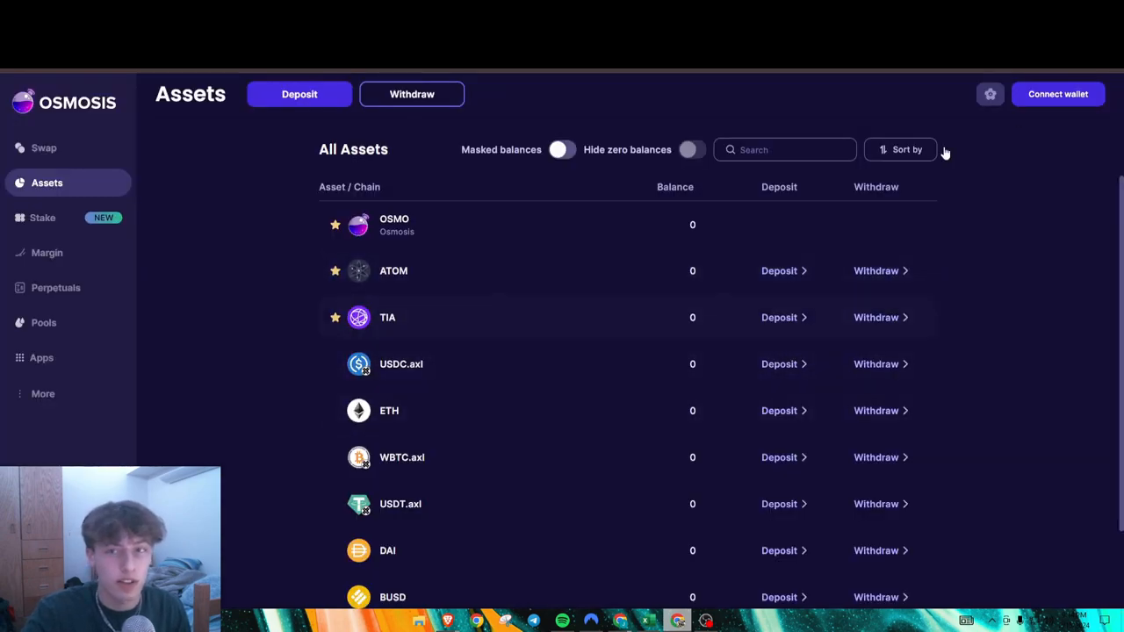
pyautogui.click(44, 148)
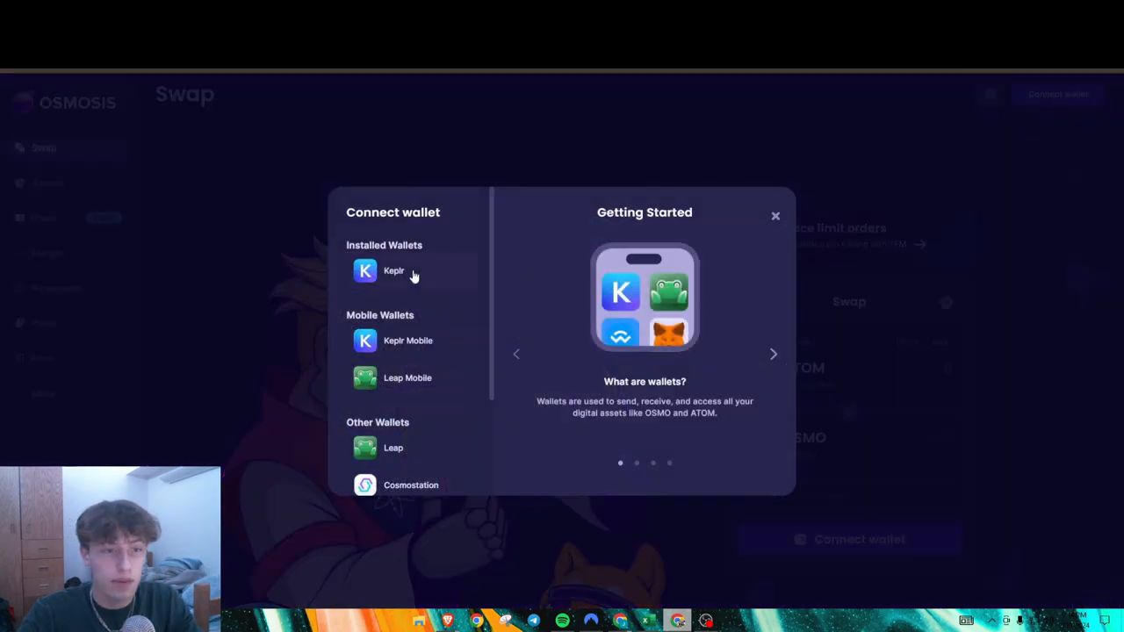
# Connect the Keplr wallet to Osmosis and dismiss the staking announcement
pyautogui.click(393, 271)
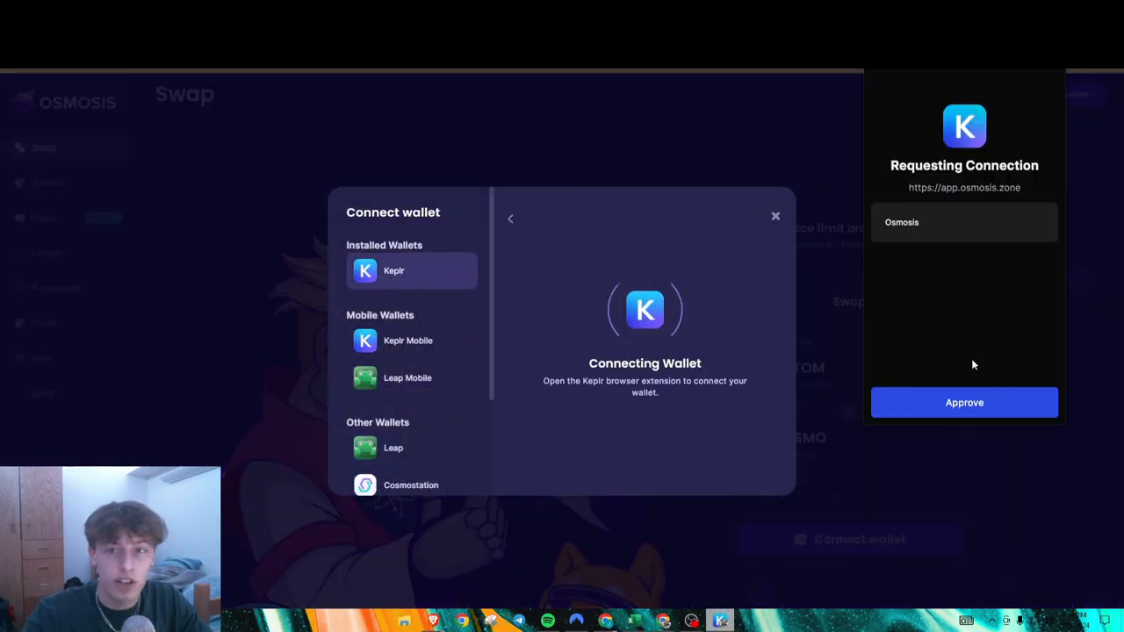
pyautogui.click(964, 402)
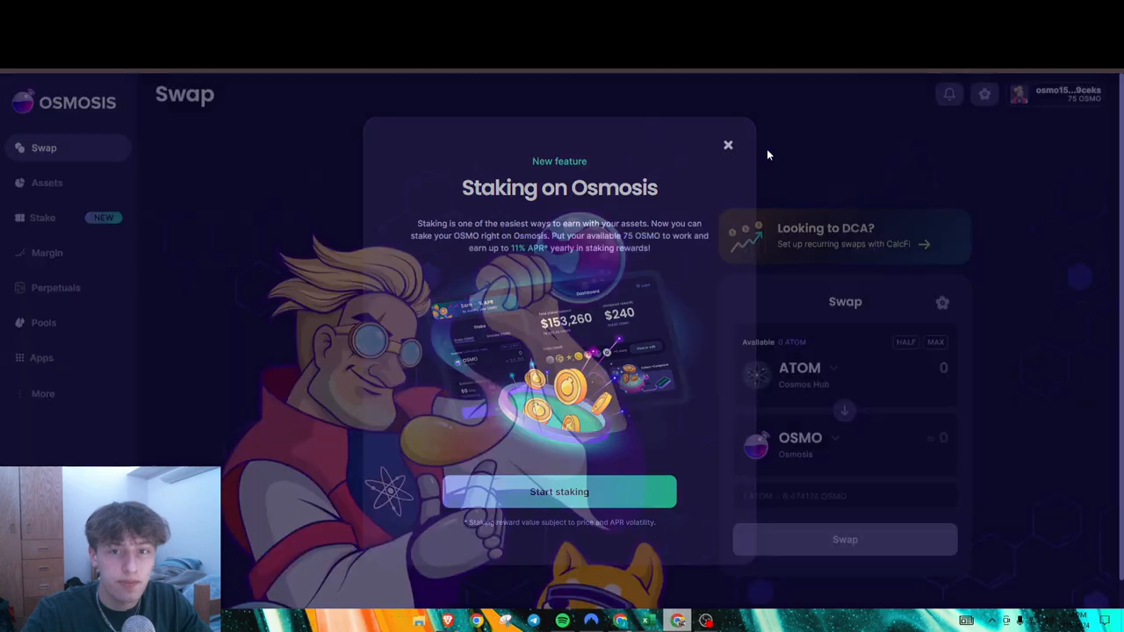
pyautogui.click(727, 144)
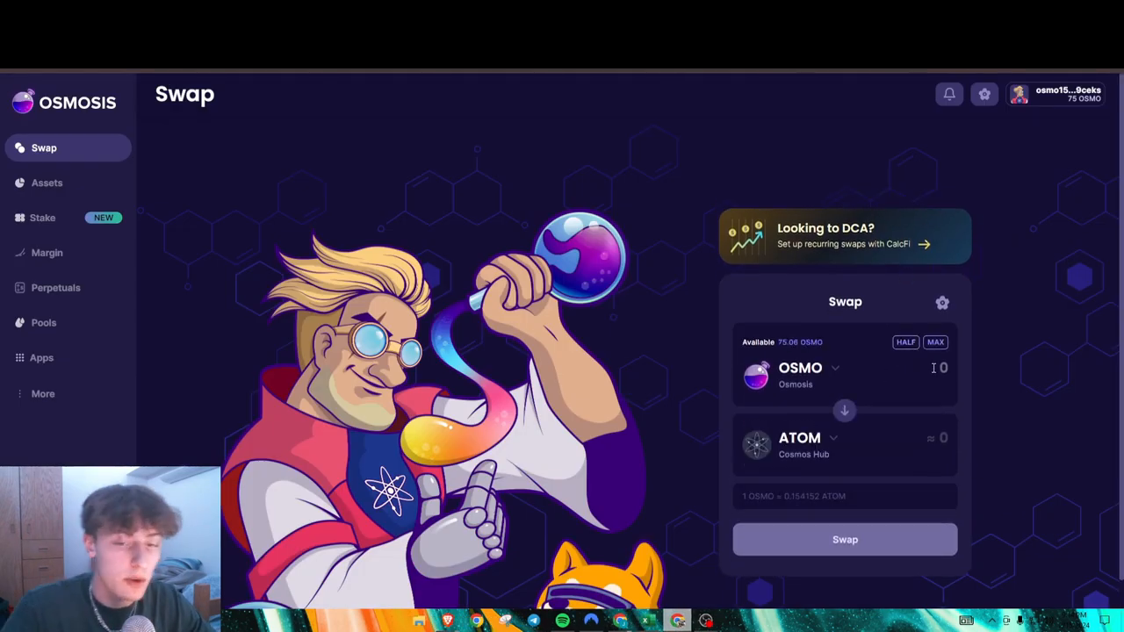
# Swap 74 OSMO for about 6.497 TIA, leaving roughly 1 OSMO
pyautogui.click(799, 376)
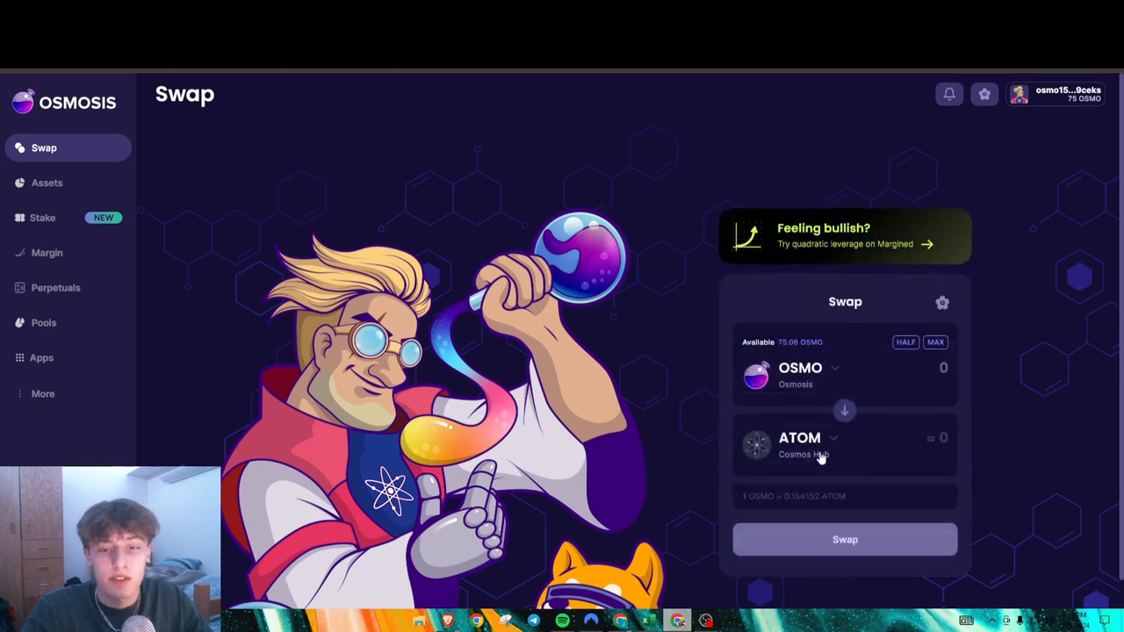
pyautogui.click(799, 443)
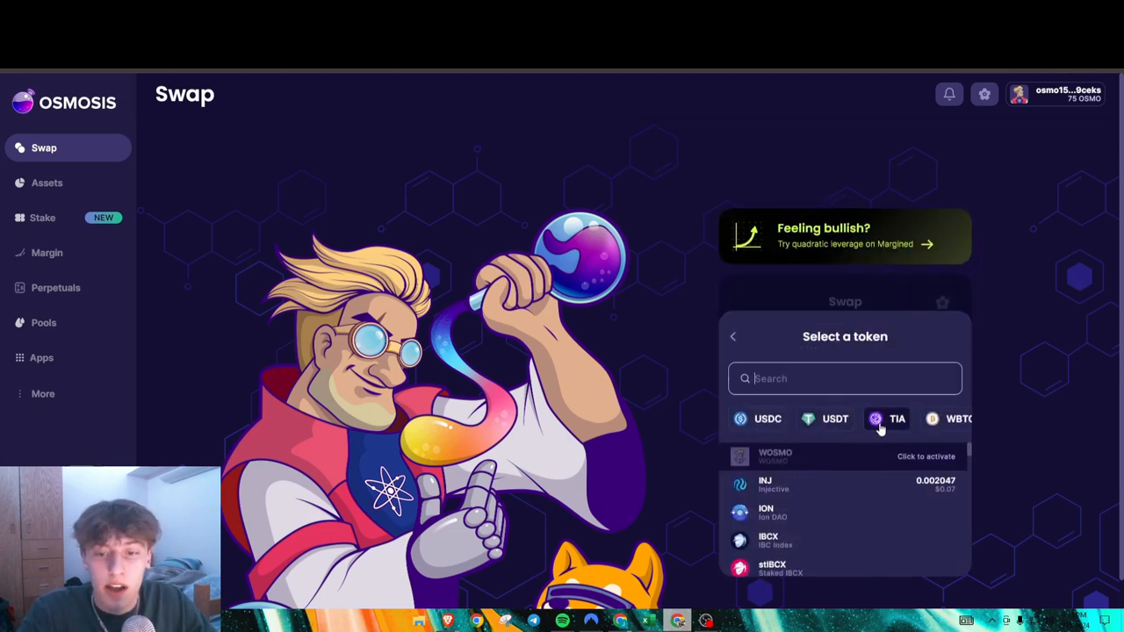
pyautogui.click(895, 418)
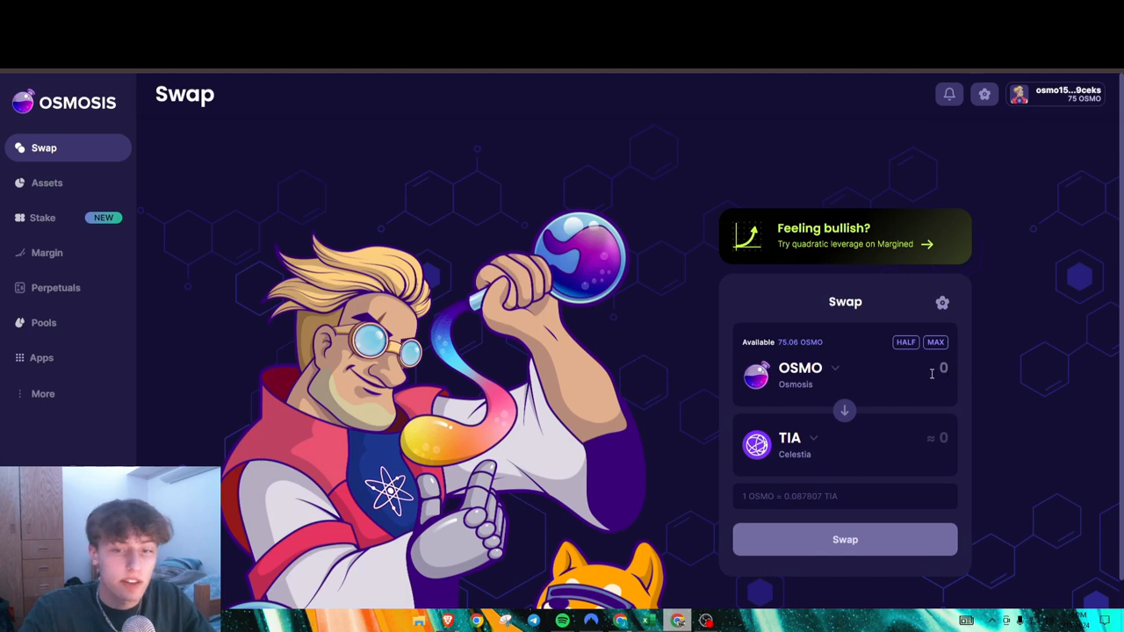
pyautogui.write('74')
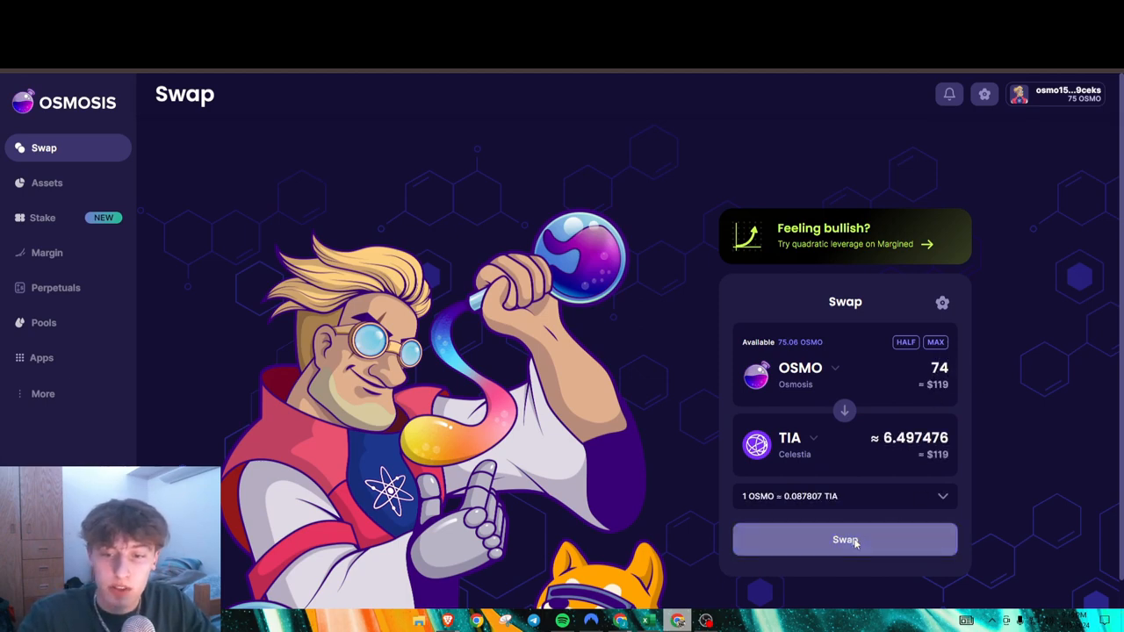
pyautogui.click(844, 539)
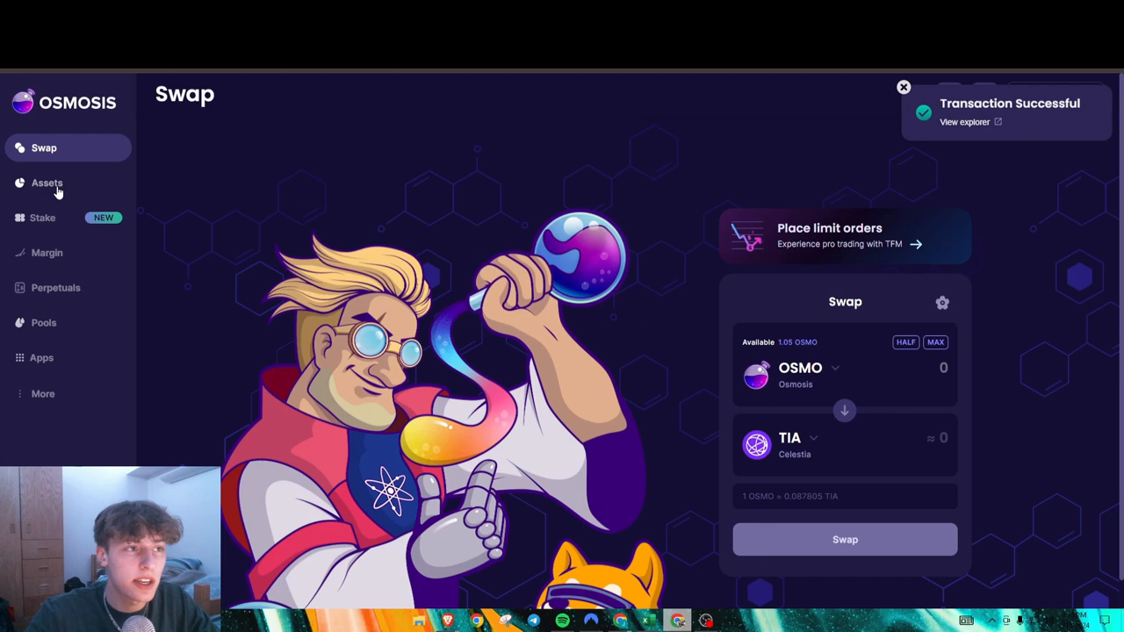
# Start a TIA withdrawal from the Assets list and approve the Keplr connection for Celestia
pyautogui.click(46, 182)
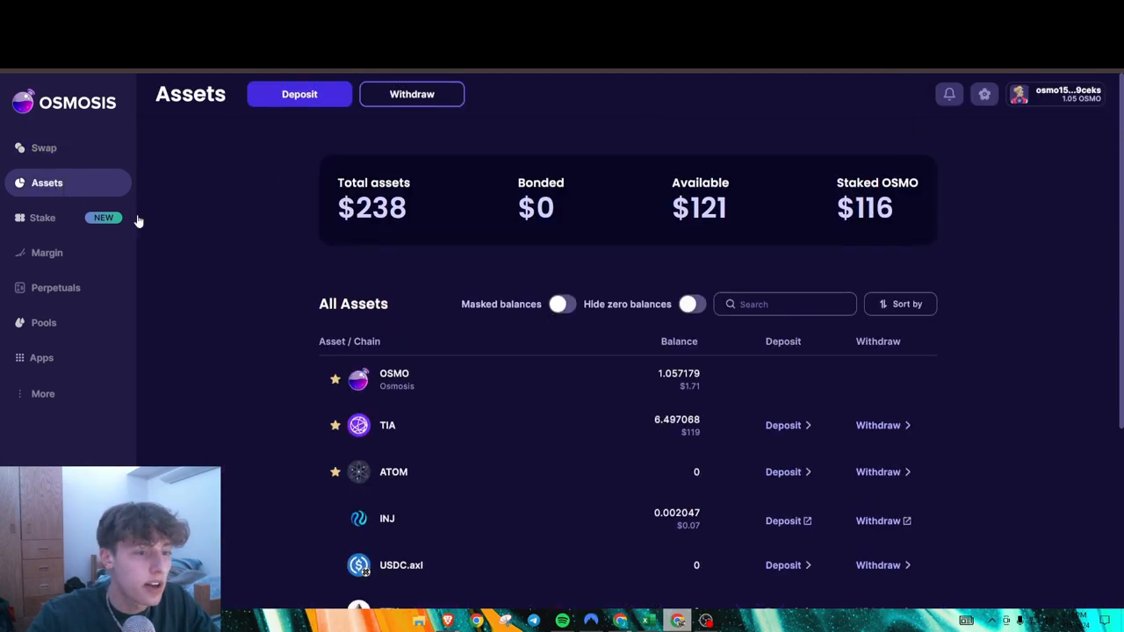
pyautogui.scroll(-3)
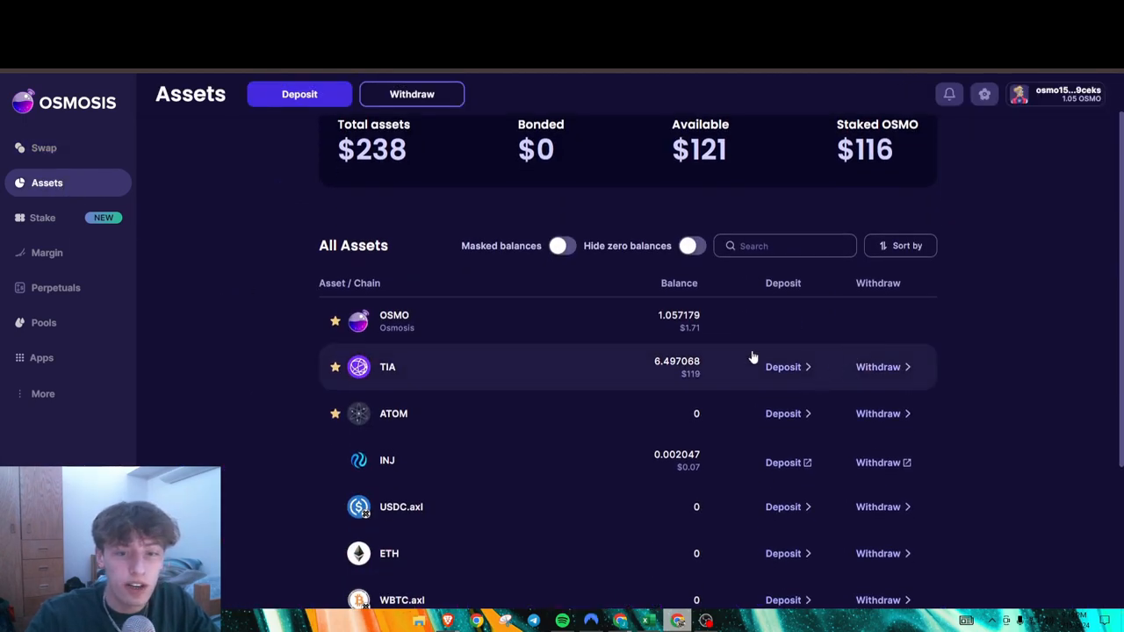
pyautogui.click(878, 367)
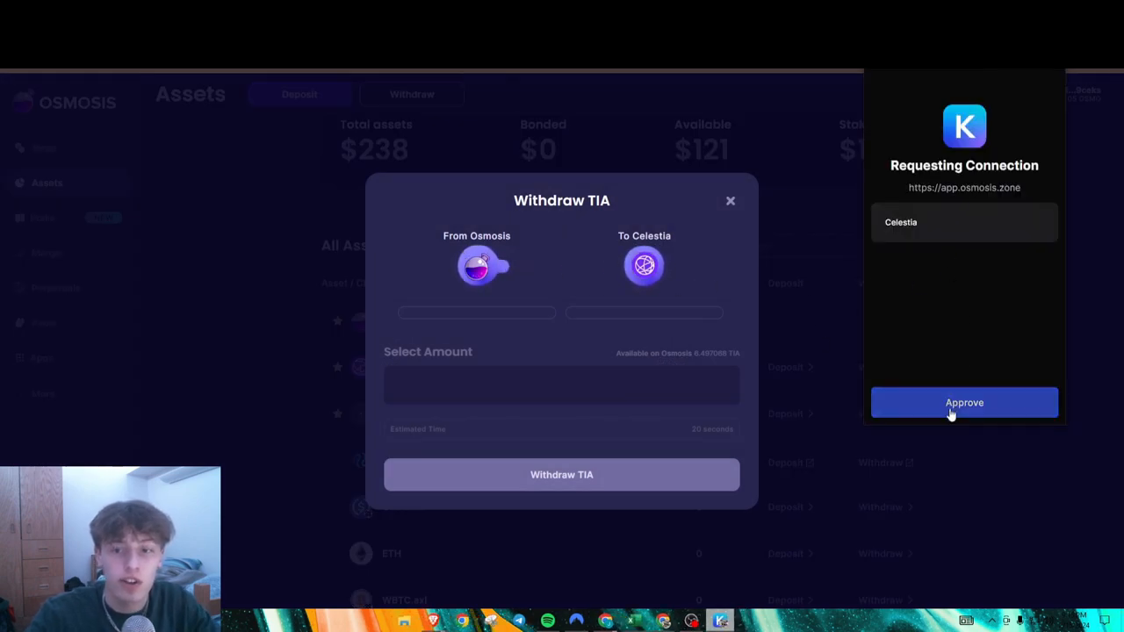
pyautogui.click(964, 402)
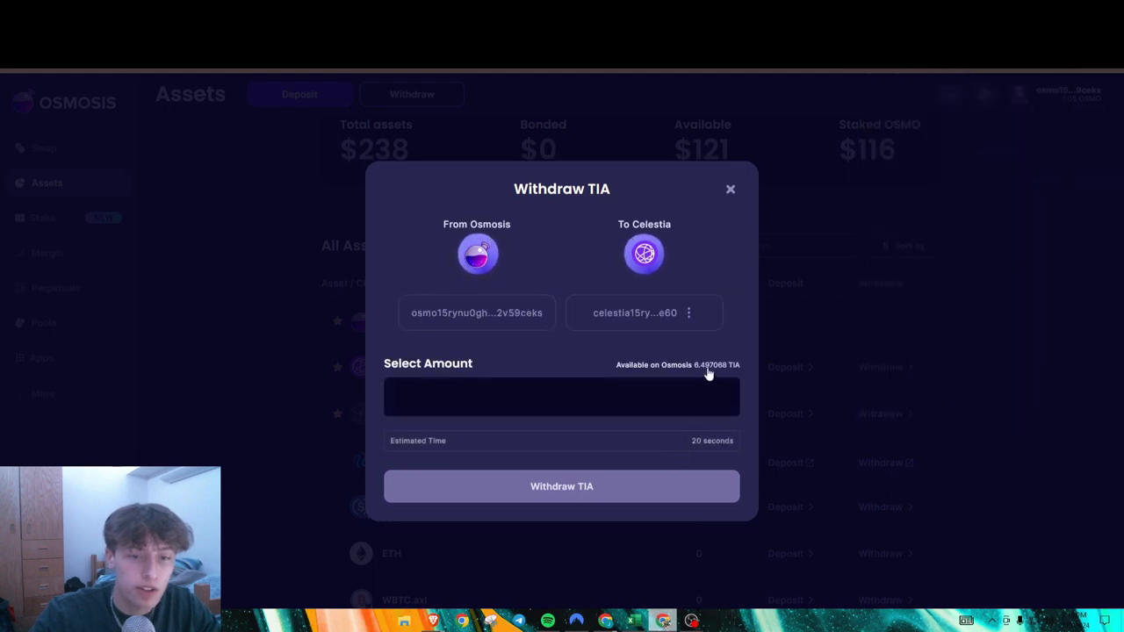
# Withdraw the full 6.497068 TIA balance to Celestia and approve the IBC transfer
pyautogui.click(708, 363)
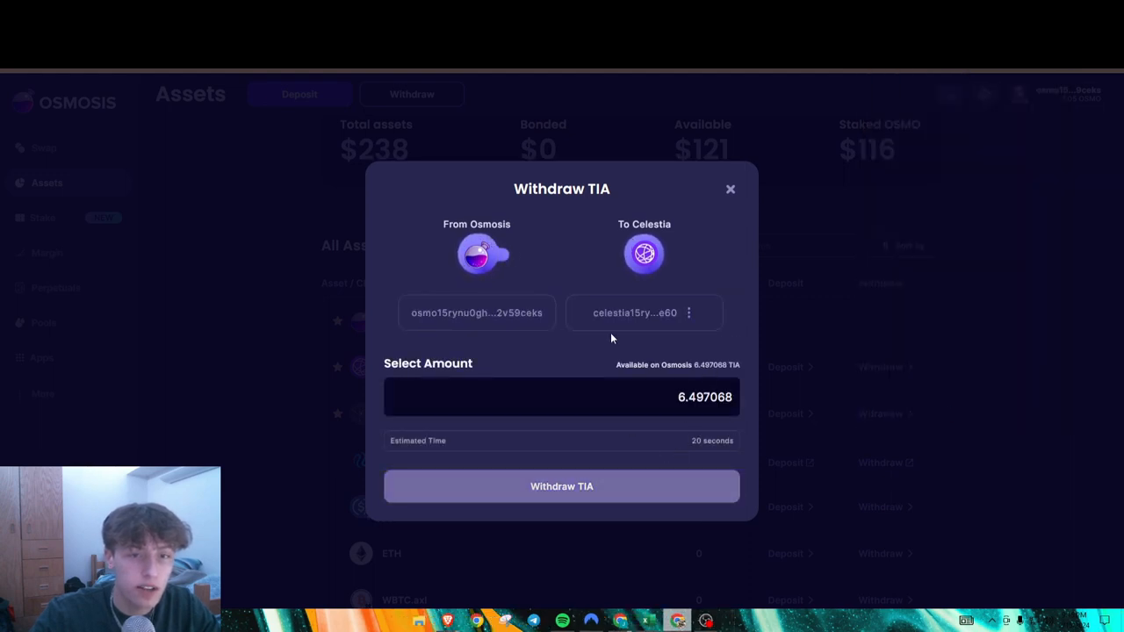
pyautogui.click(562, 486)
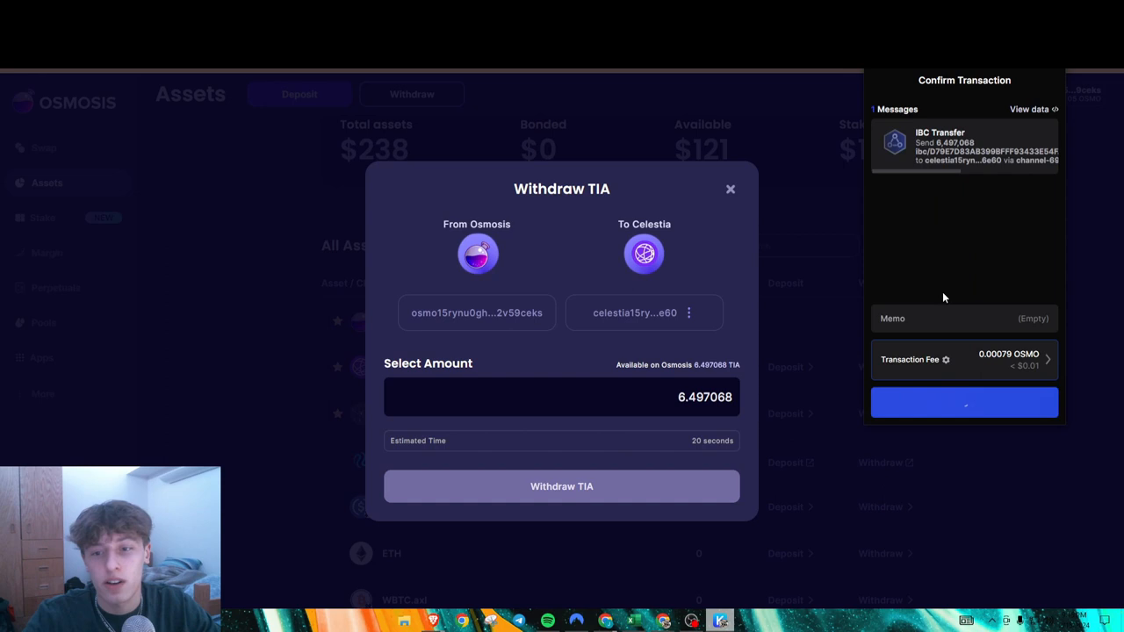
pyautogui.click(964, 402)
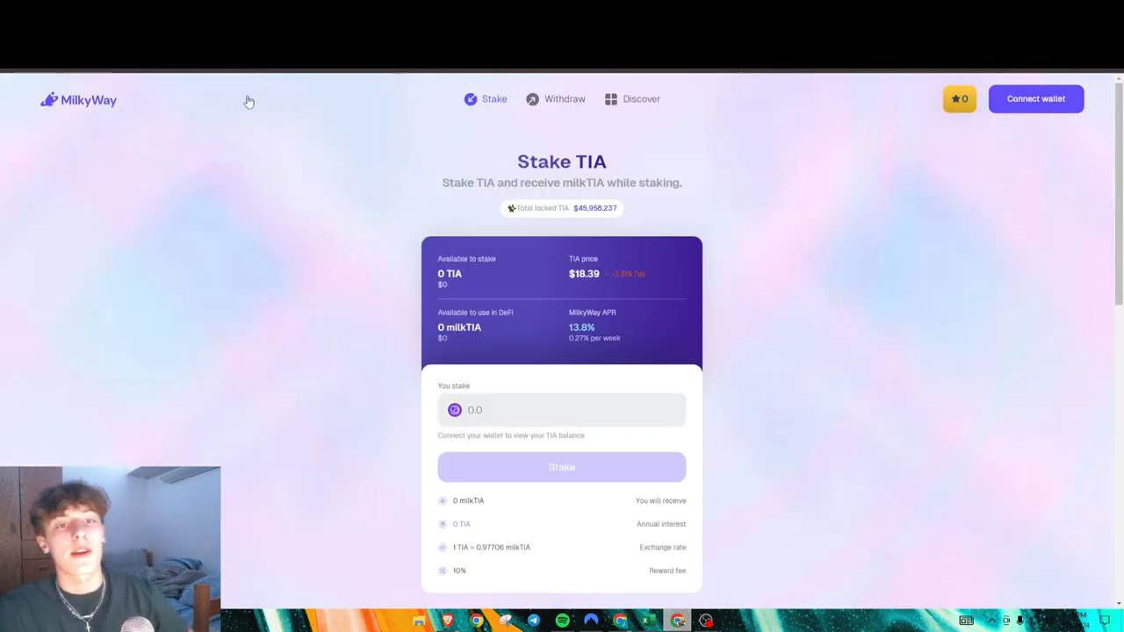
# Connect the wallet to MilkyWay and enter 6.6 TIA as the amount to stake
pyautogui.click(1036, 99)
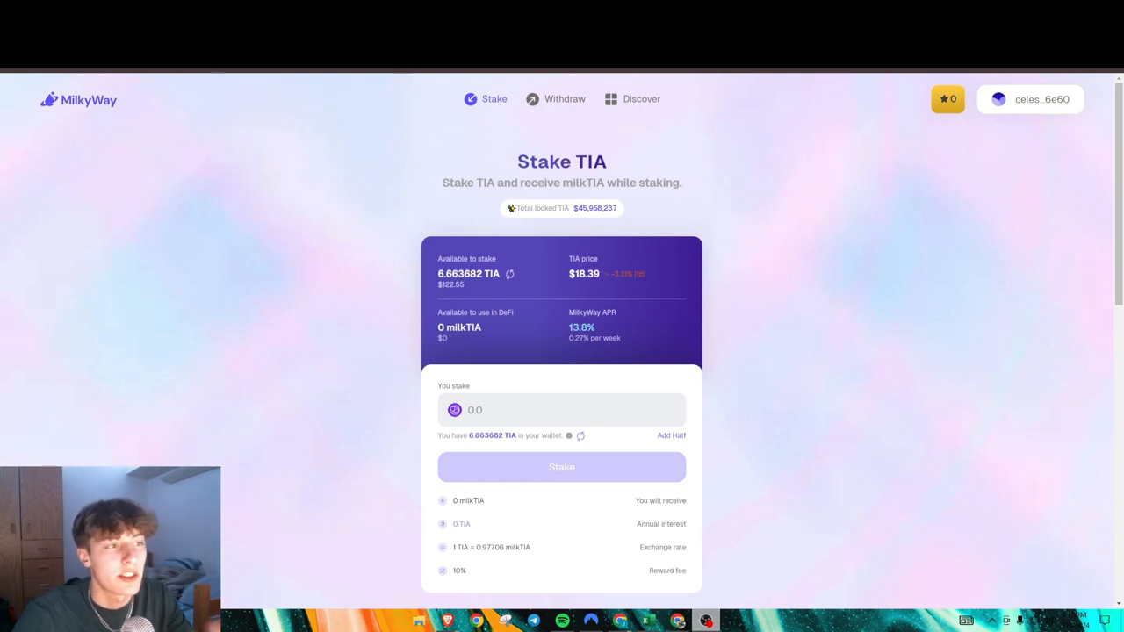
pyautogui.scroll(-3)
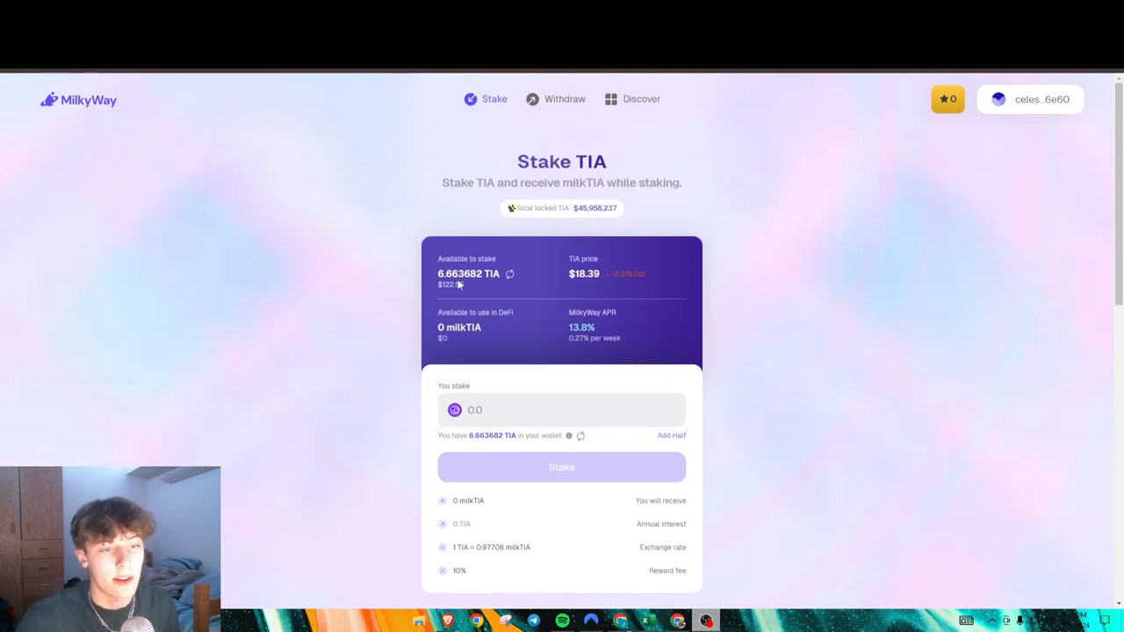
pyautogui.click(562, 409)
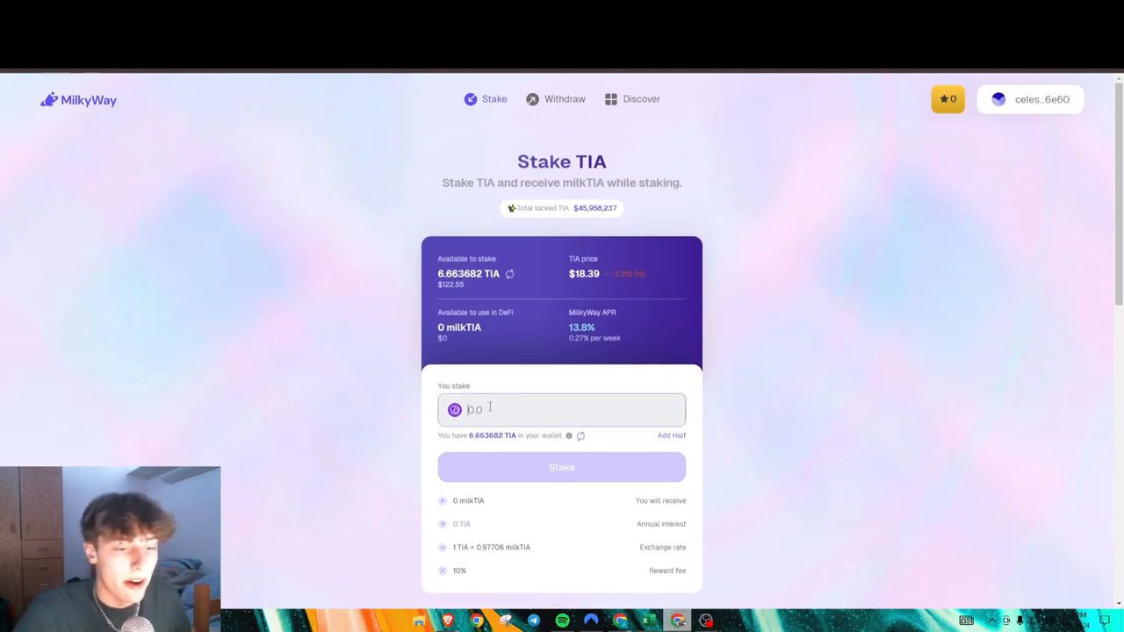
pyautogui.write('6.6')
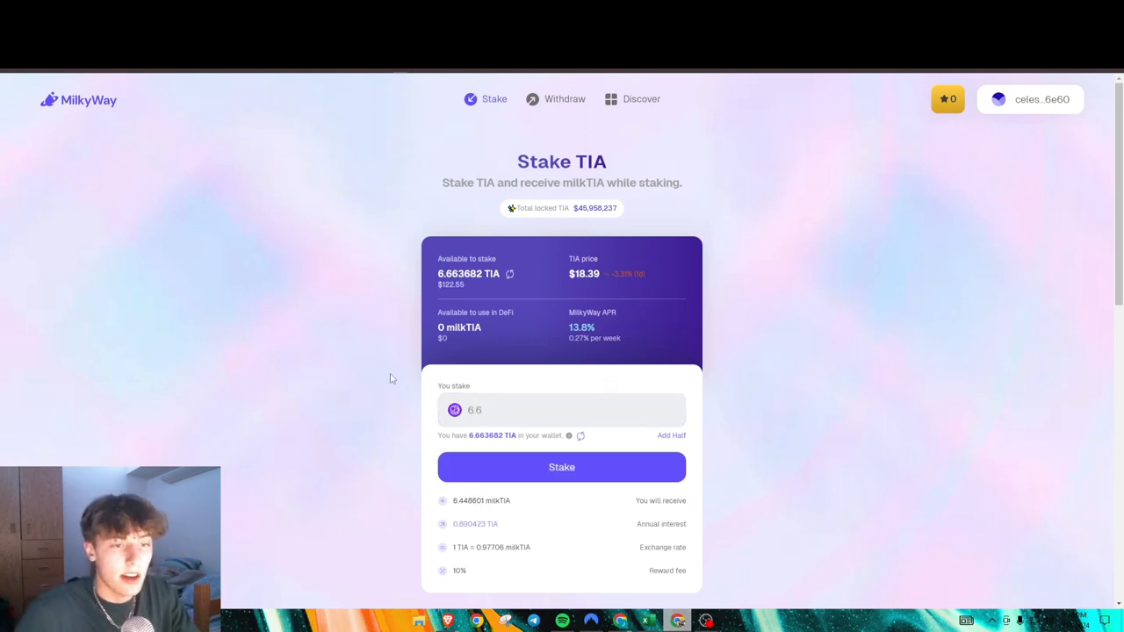
pyautogui.moveTo(423, 325)
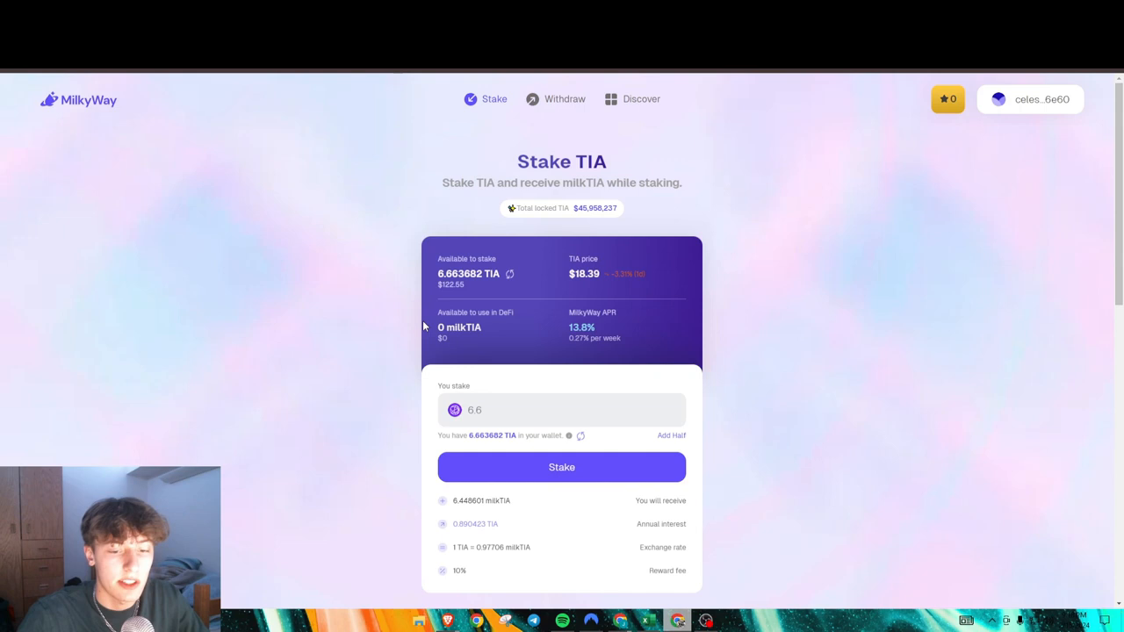
pyautogui.scroll(-3)
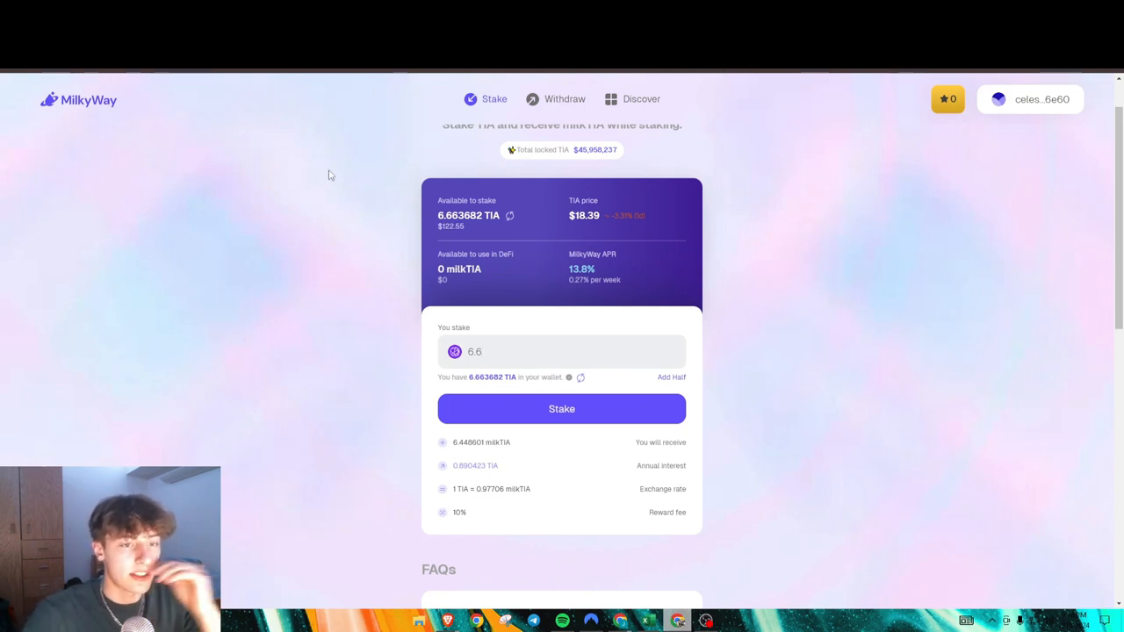
pyautogui.moveTo(309, 239)
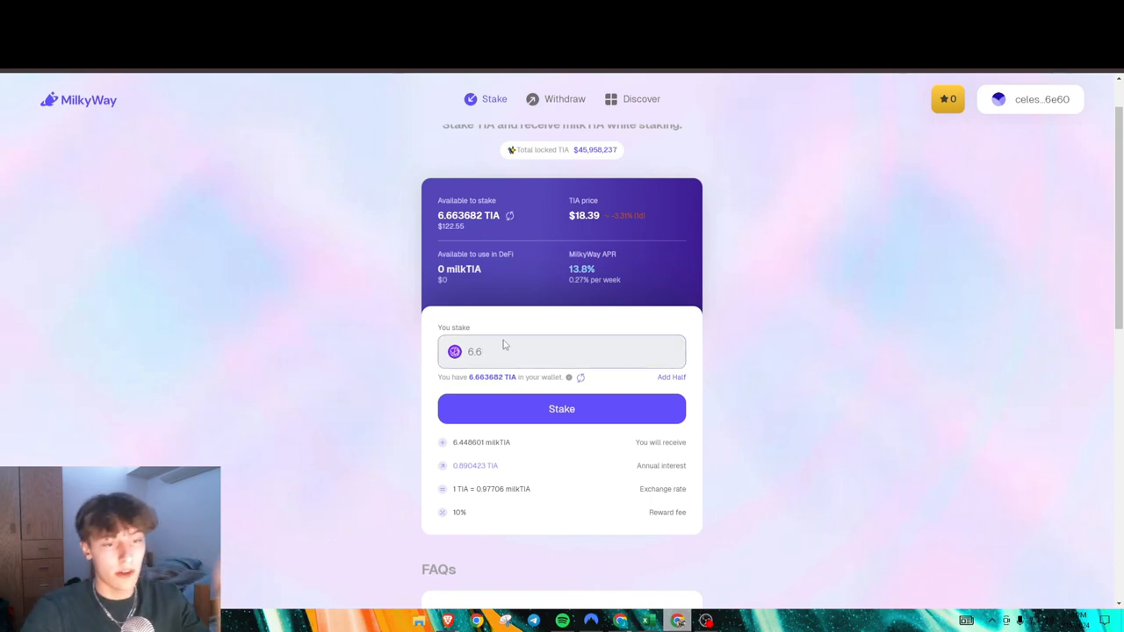
pyautogui.click(562, 351)
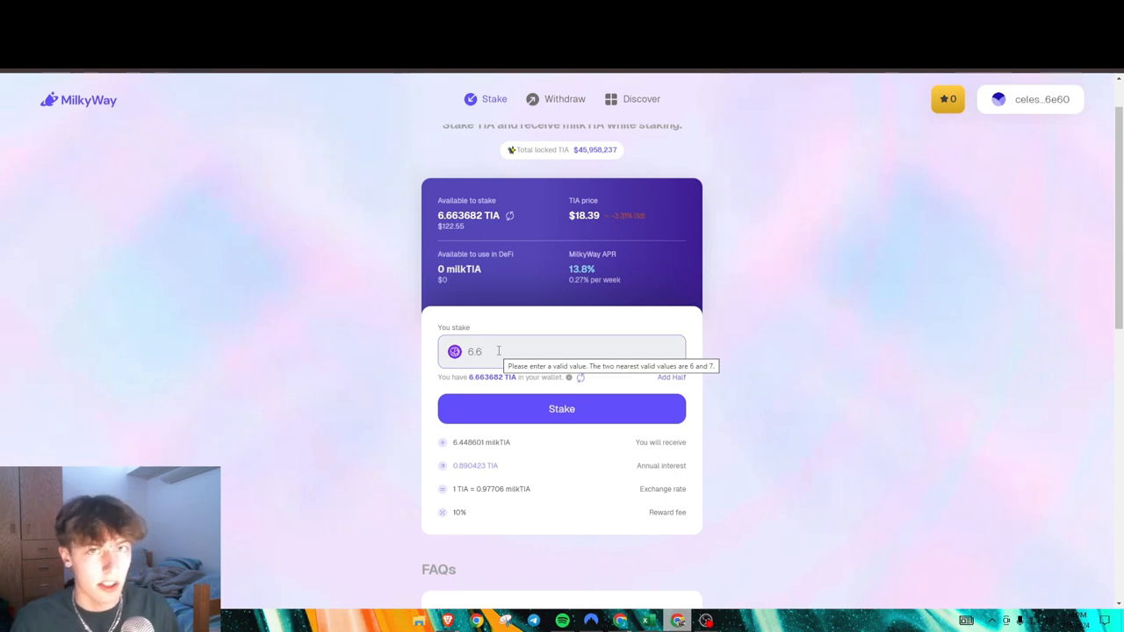
pyautogui.moveTo(367, 337)
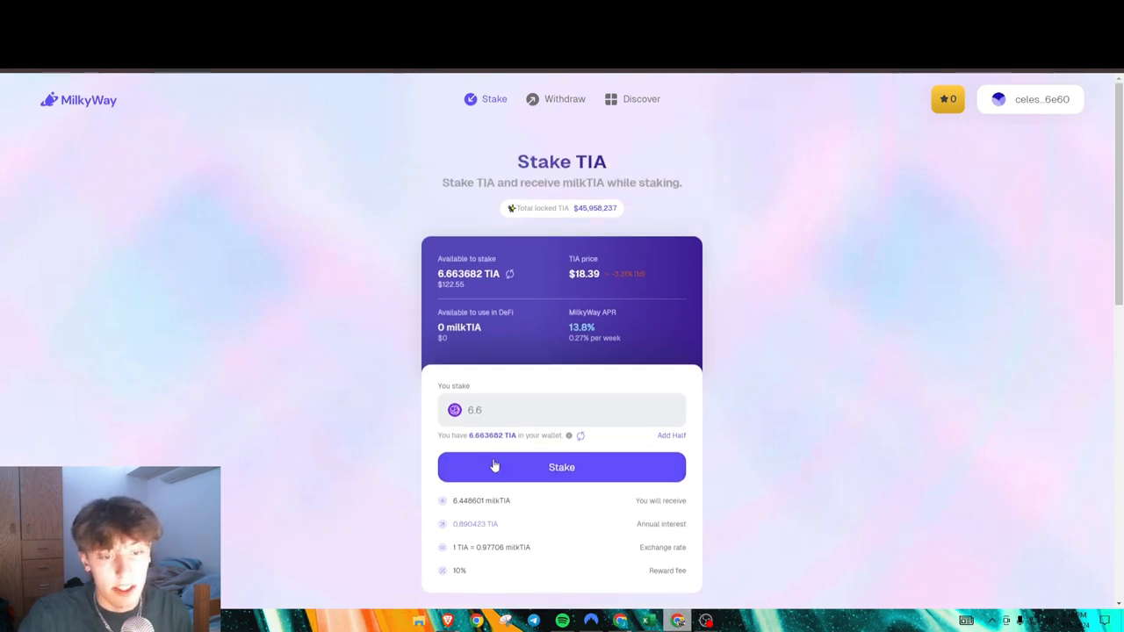
# Stake the TIA for roughly 0.4486 milkTIA and move to the mPoints rewards page
pyautogui.click(562, 467)
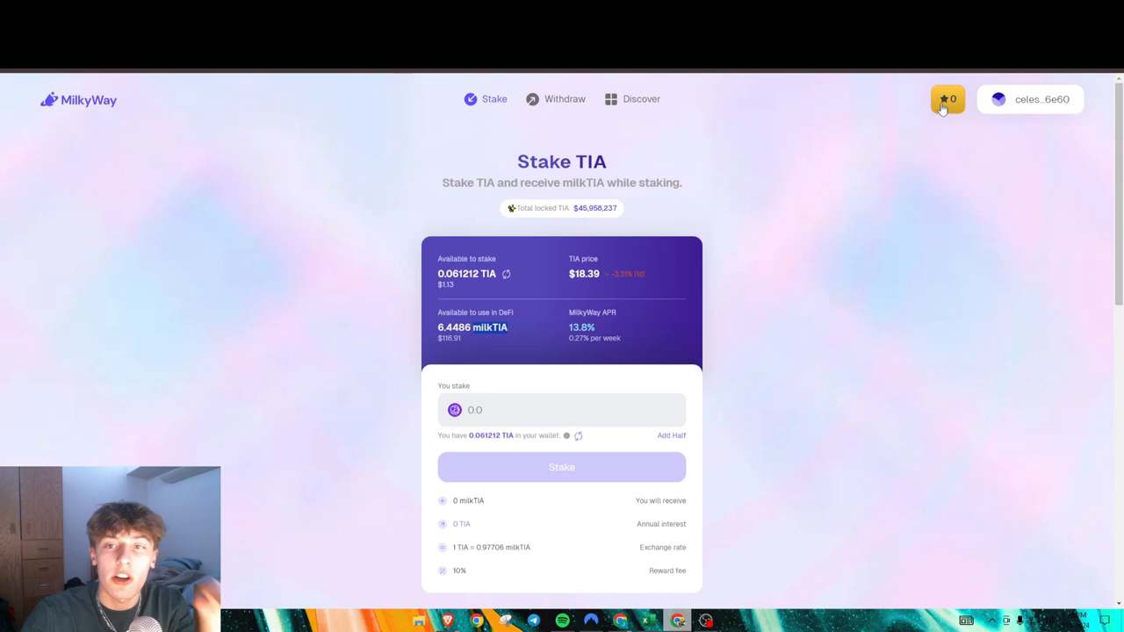
pyautogui.click(948, 98)
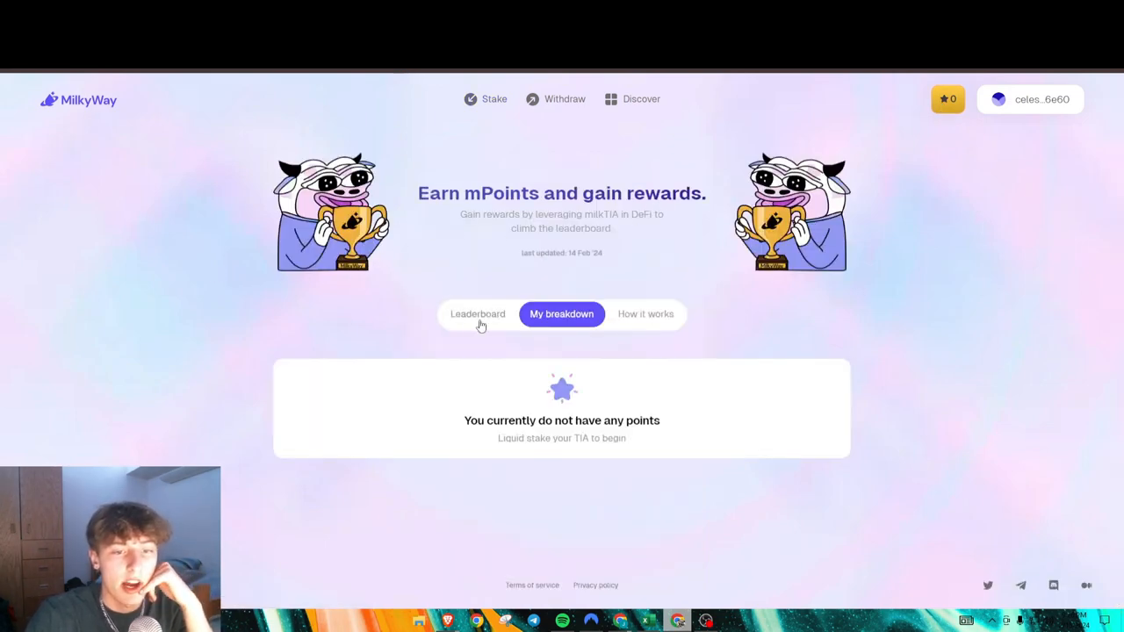
# Read the 'How it works' explanation of mPoints rewards
pyautogui.click(646, 313)
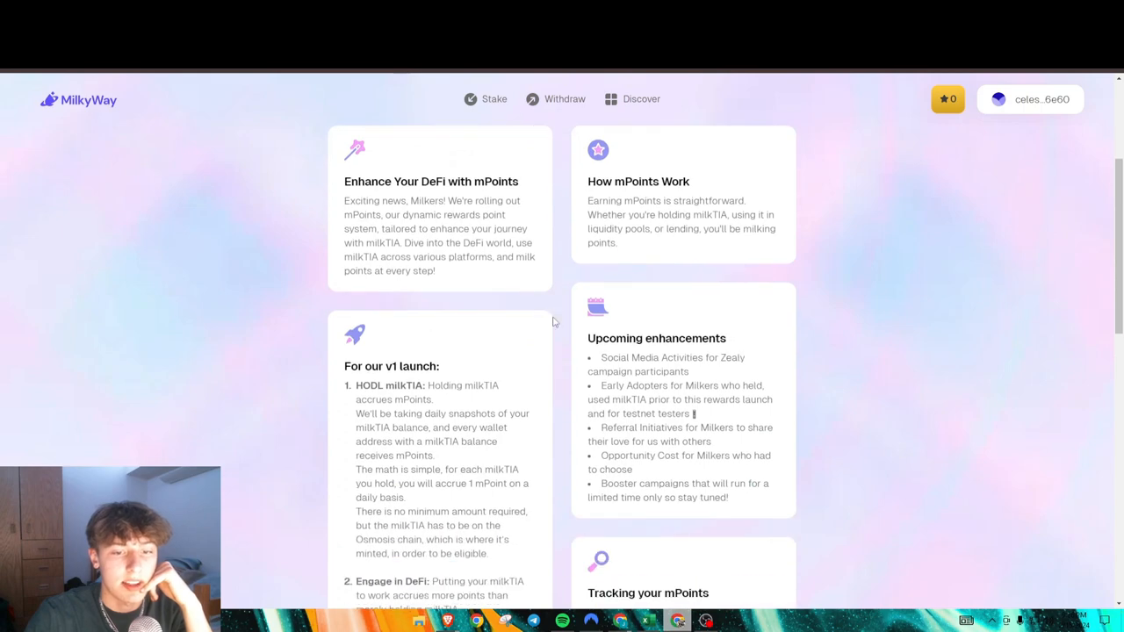
pyautogui.scroll(-3)
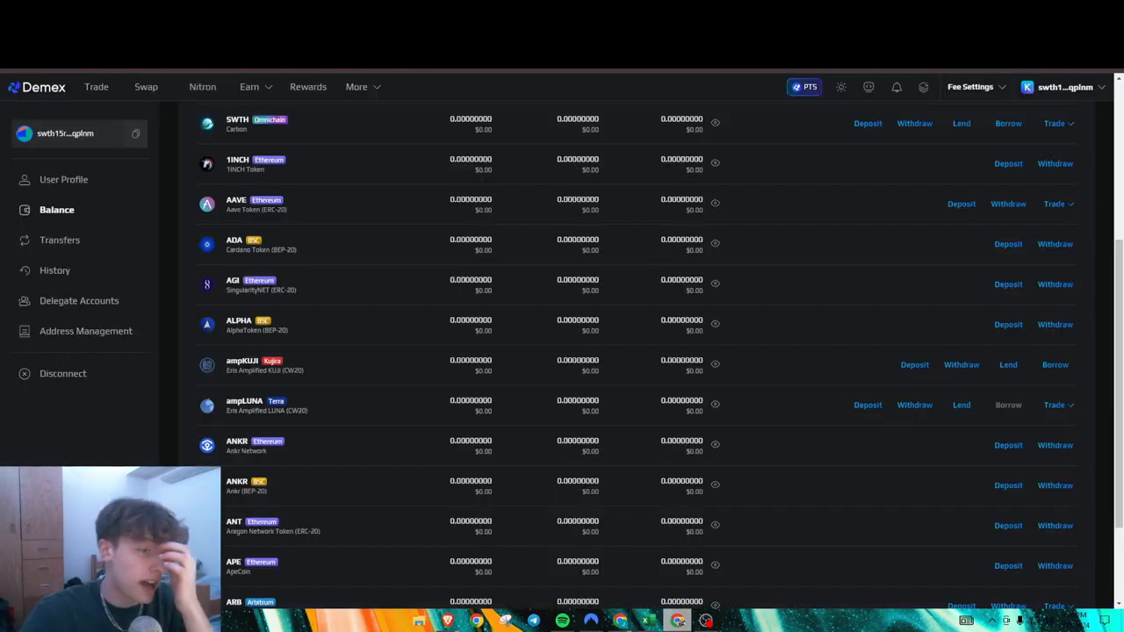
pyautogui.moveTo(526, 348)
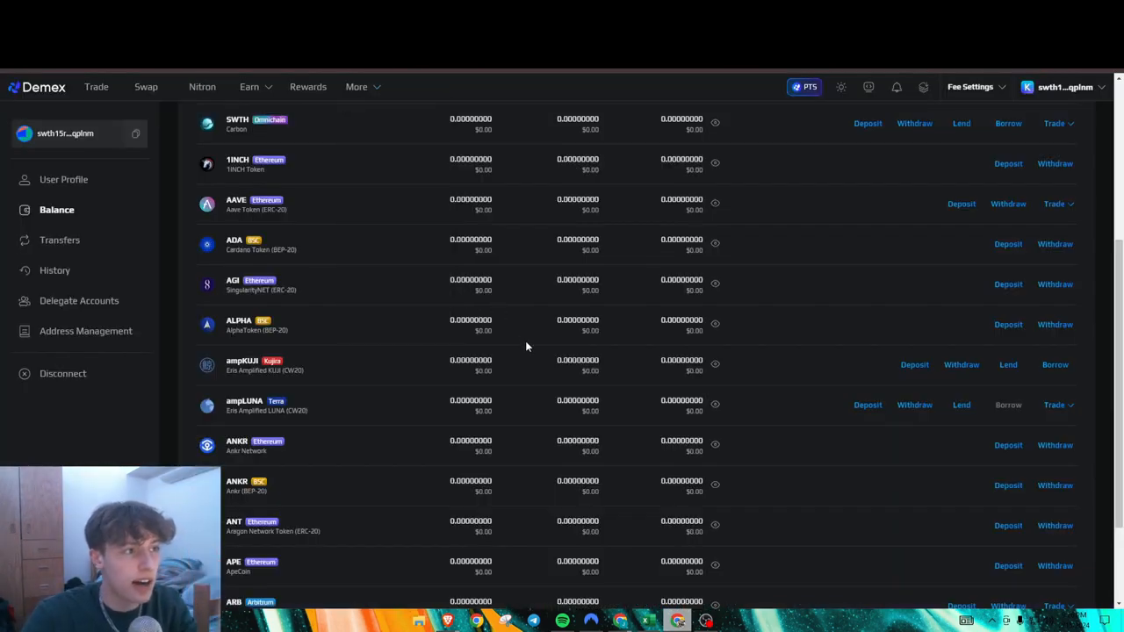
pyautogui.moveTo(387, 353)
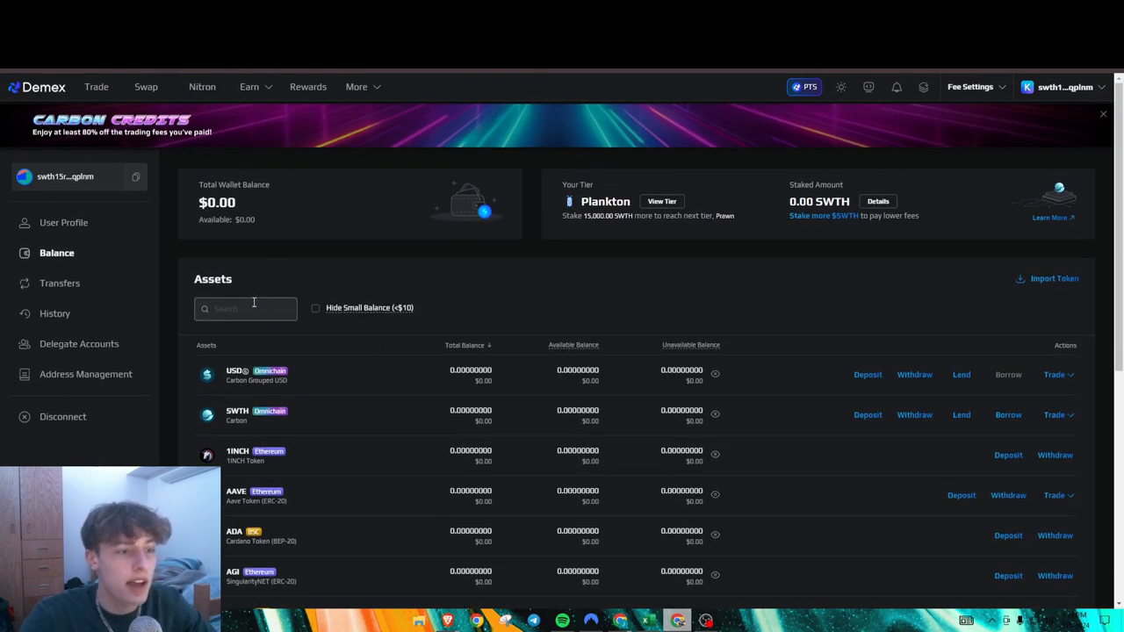
# Search the Demex balance assets for milkTIA to reach its Deposit action
pyautogui.write('m')
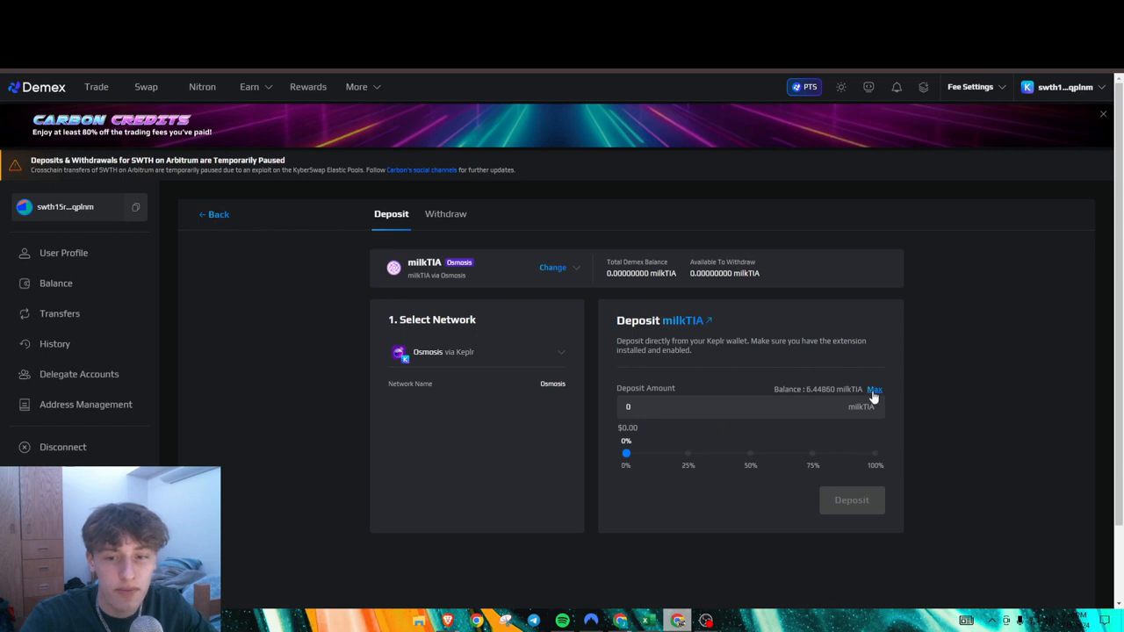
# Fill in the maximum 0.4486 milkTIA and submit the deposit from Osmosis
pyautogui.click(874, 390)
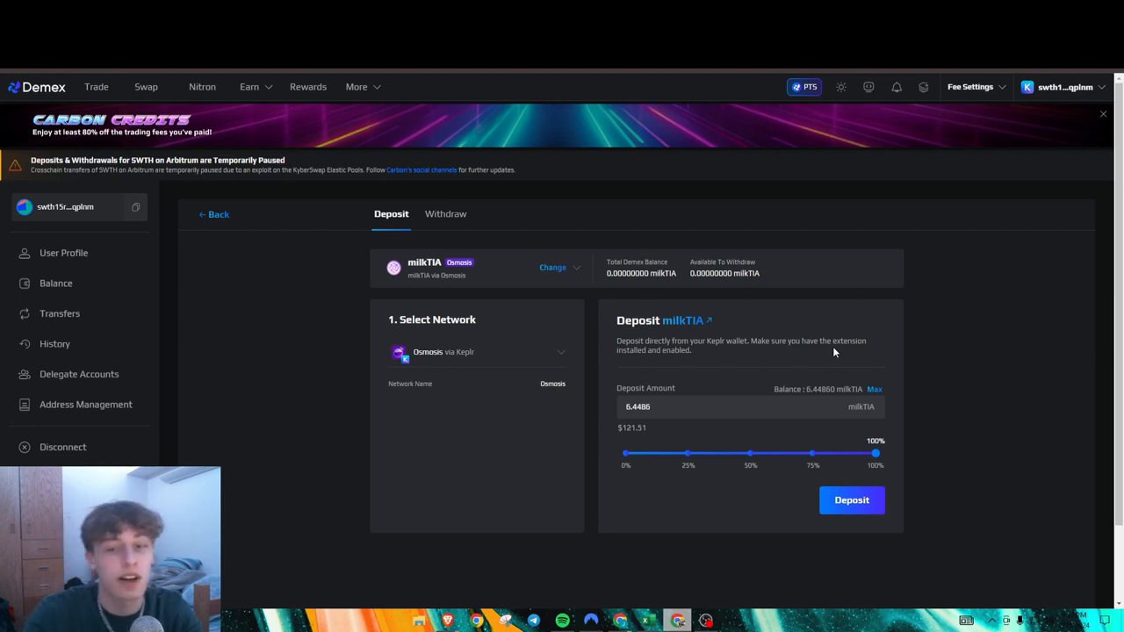
pyautogui.click(850, 499)
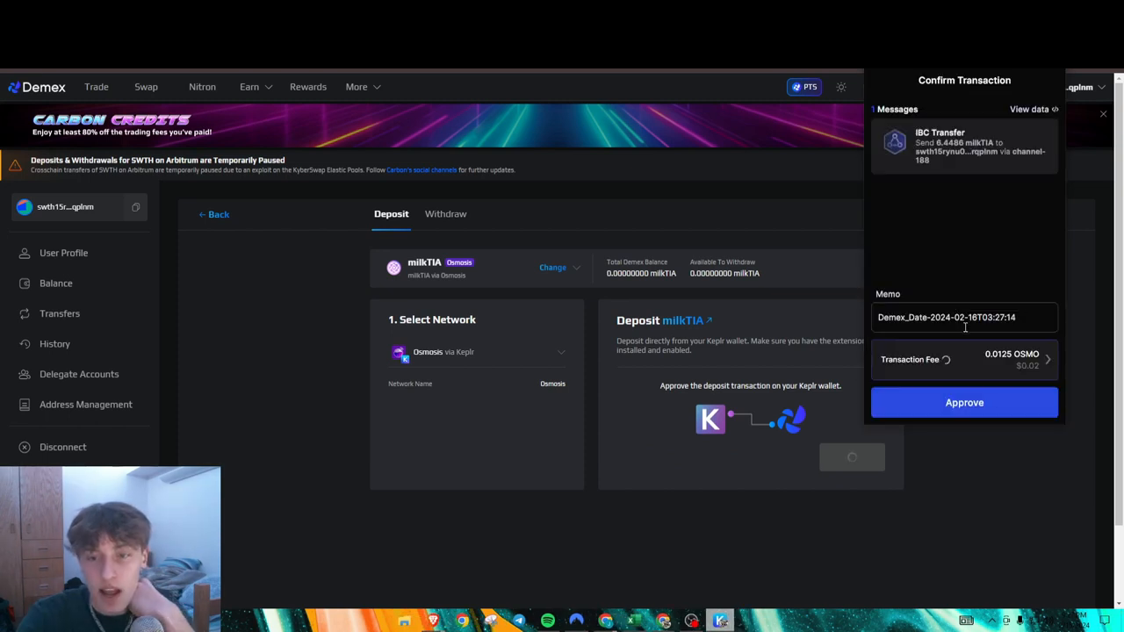
# Choose OSMO as the Keplr fee token and approve the deposit transaction
pyautogui.click(964, 358)
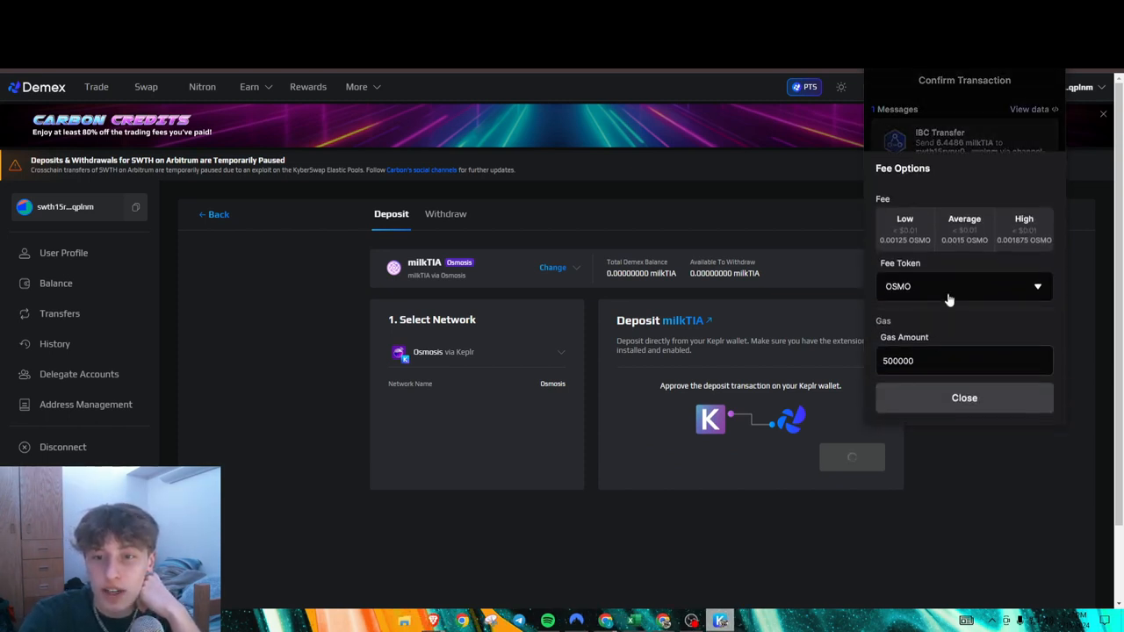
pyautogui.click(962, 286)
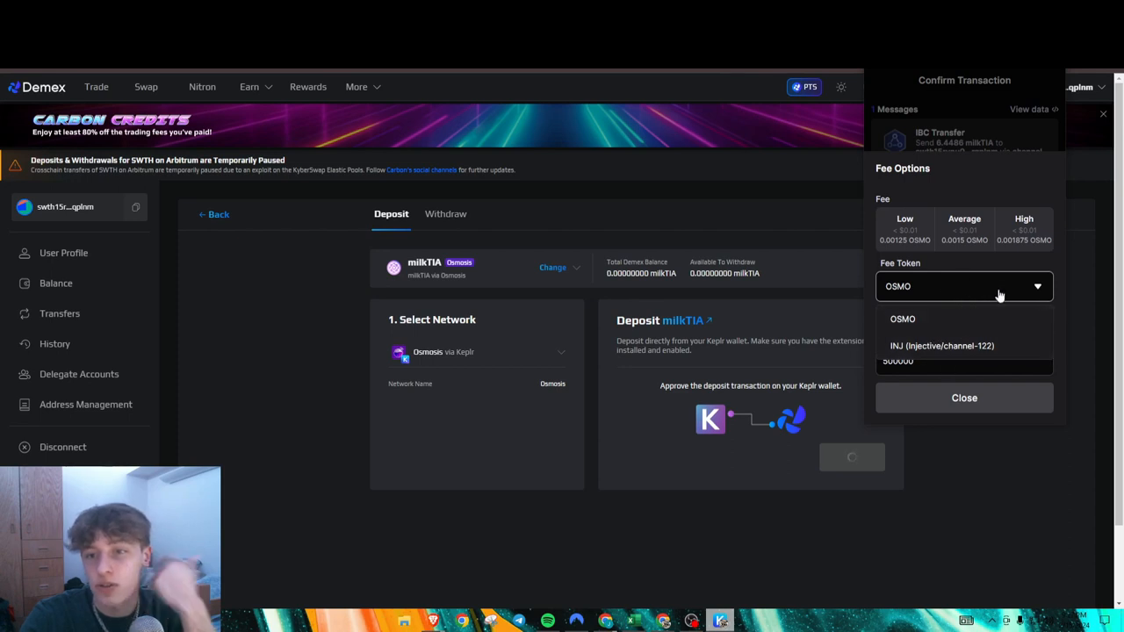
pyautogui.click(1024, 229)
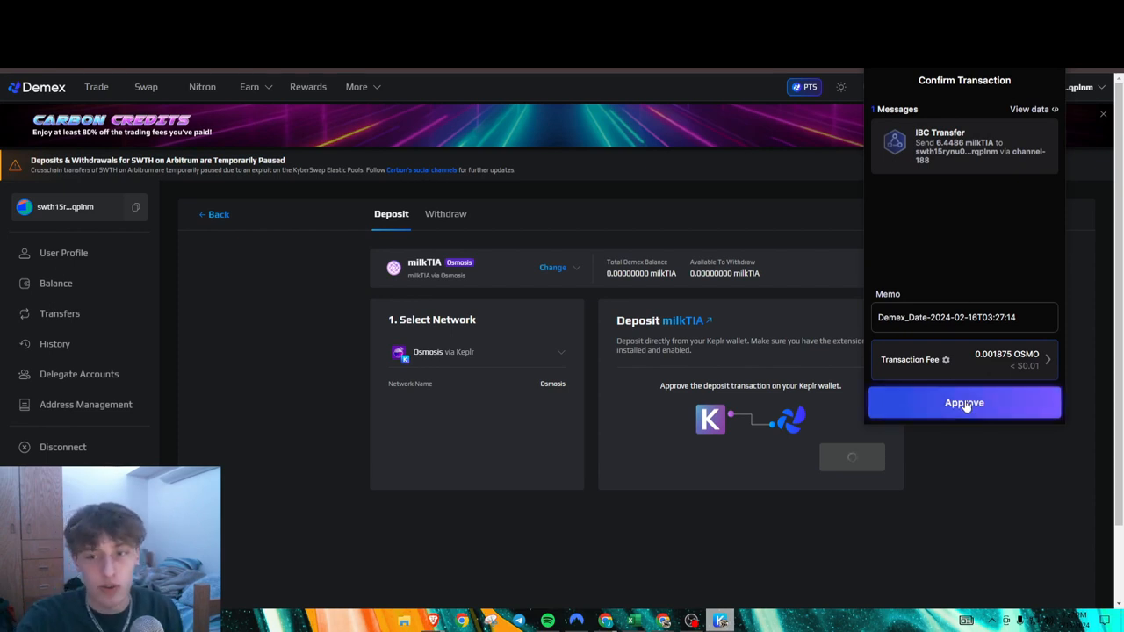
pyautogui.click(964, 403)
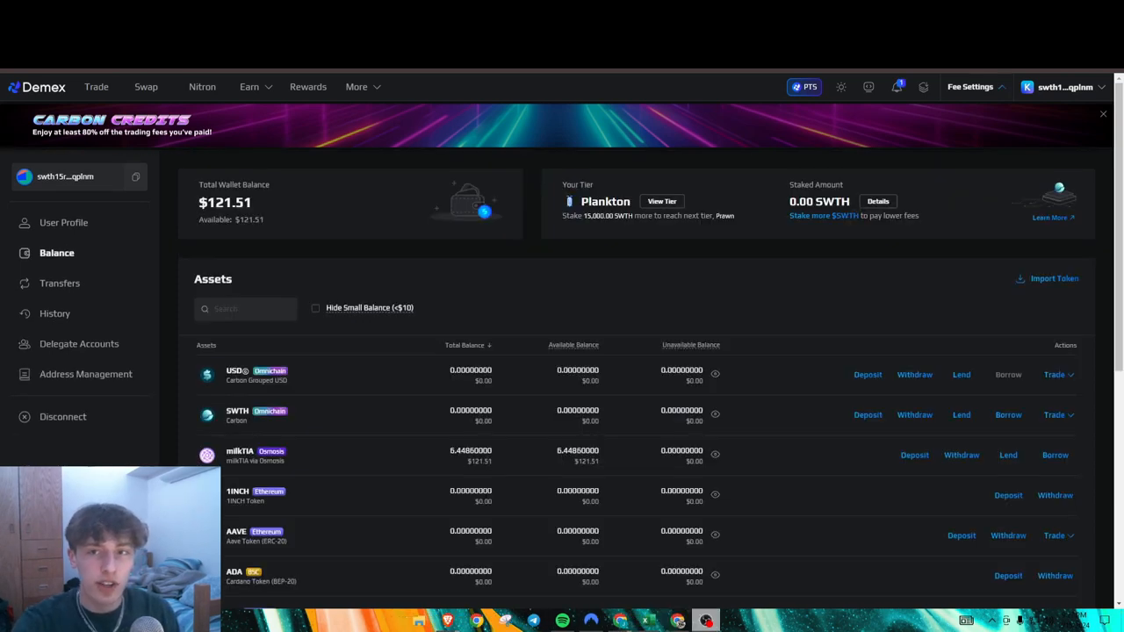
pyautogui.click(1064, 87)
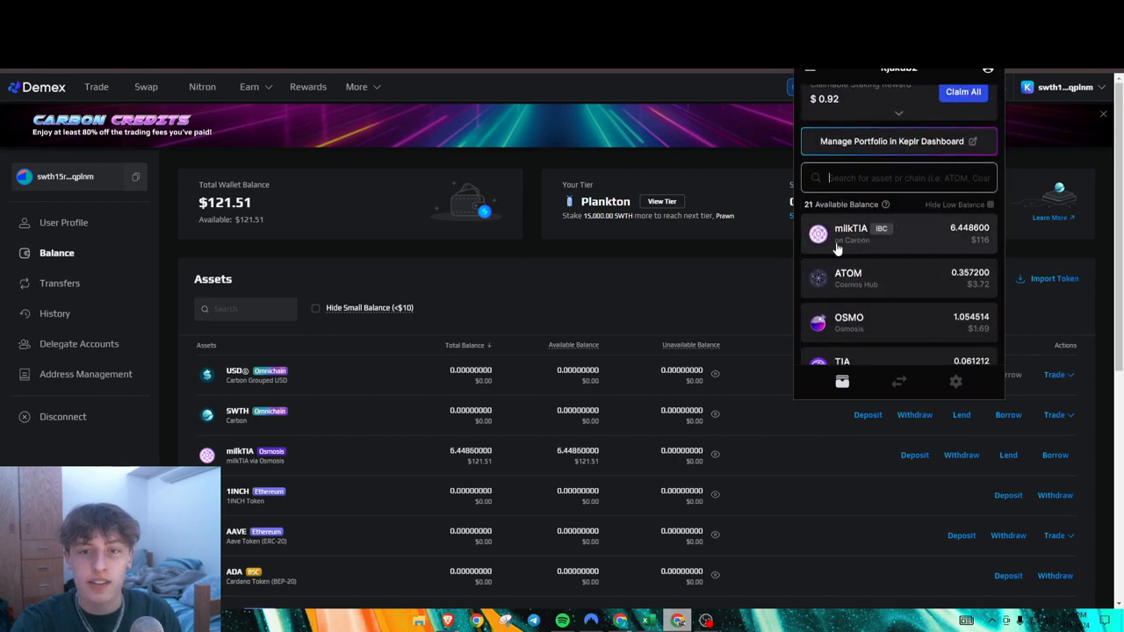
pyautogui.moveTo(874, 249)
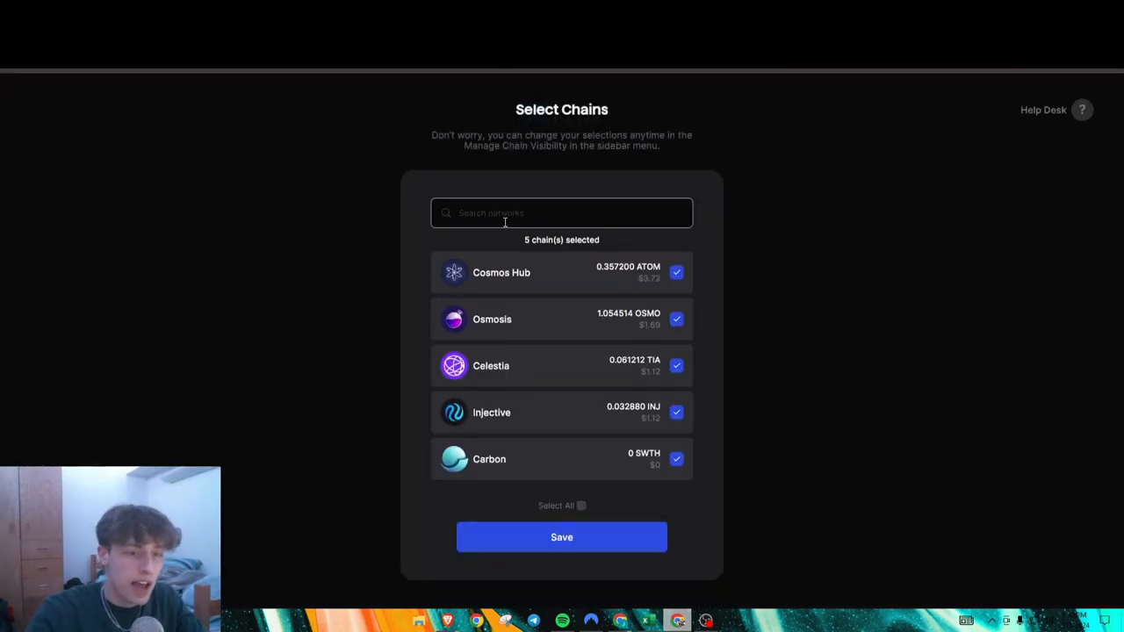
pyautogui.write('carb')
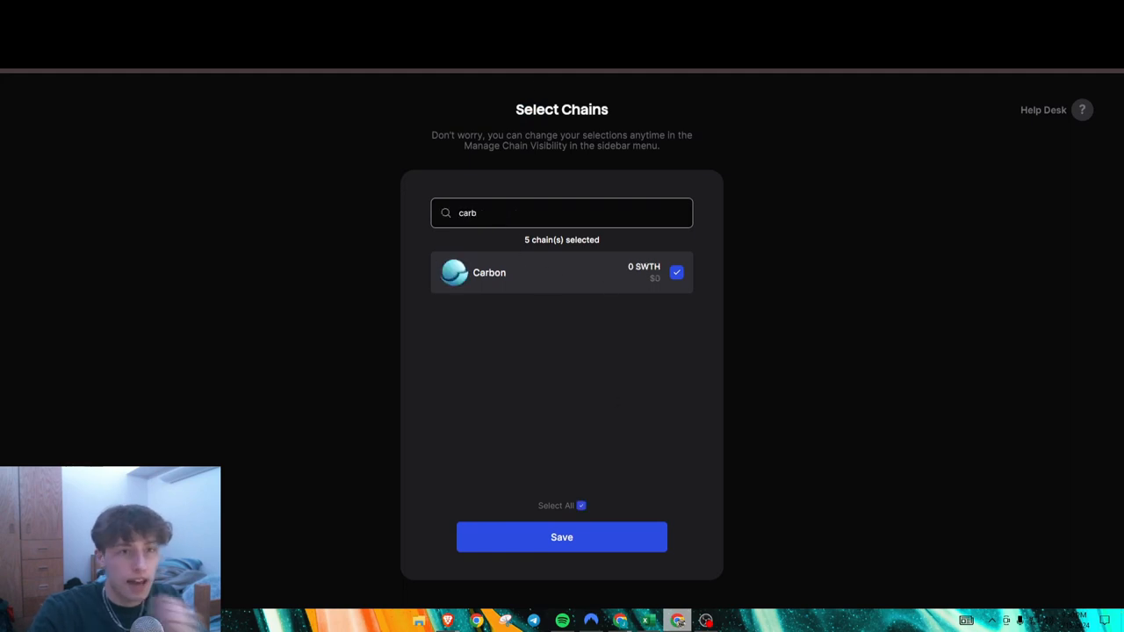
pyautogui.click(562, 538)
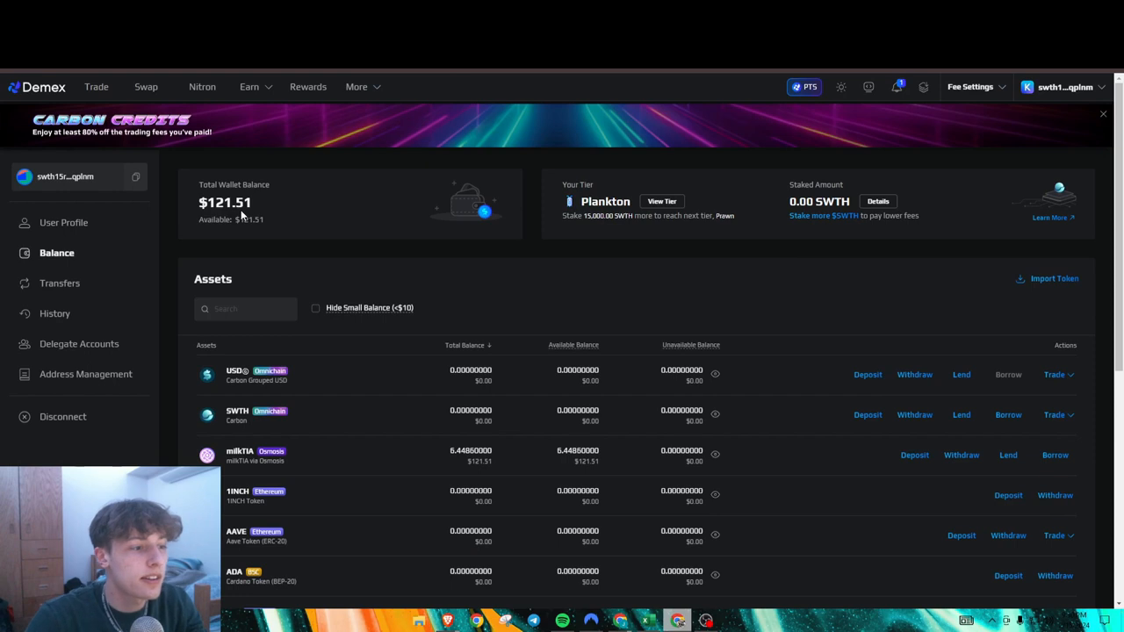
pyautogui.doubleClick(214, 202)
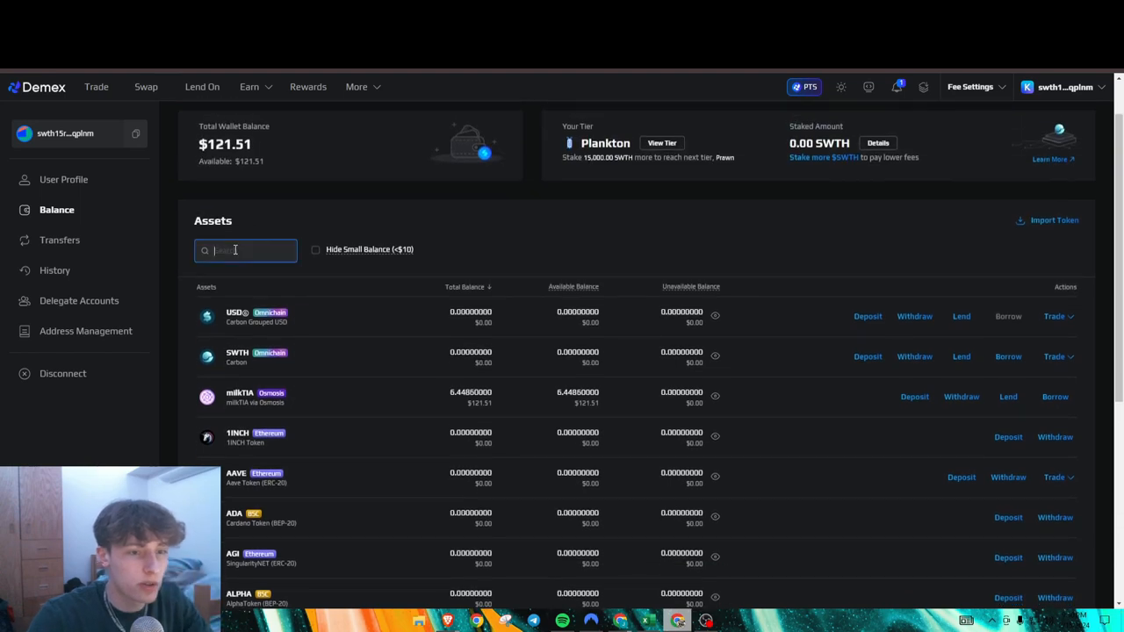
# Submit a Nitron lend of 0.024055 milkTIA with Use all as Collateral ticked
pyautogui.write('milk')
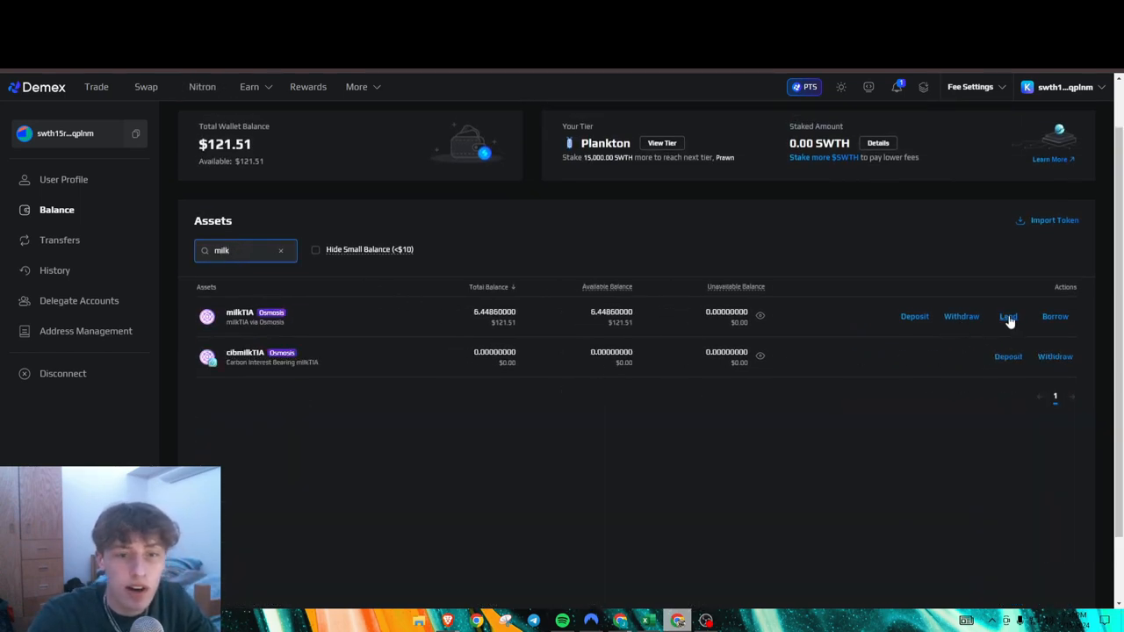
pyautogui.click(1007, 316)
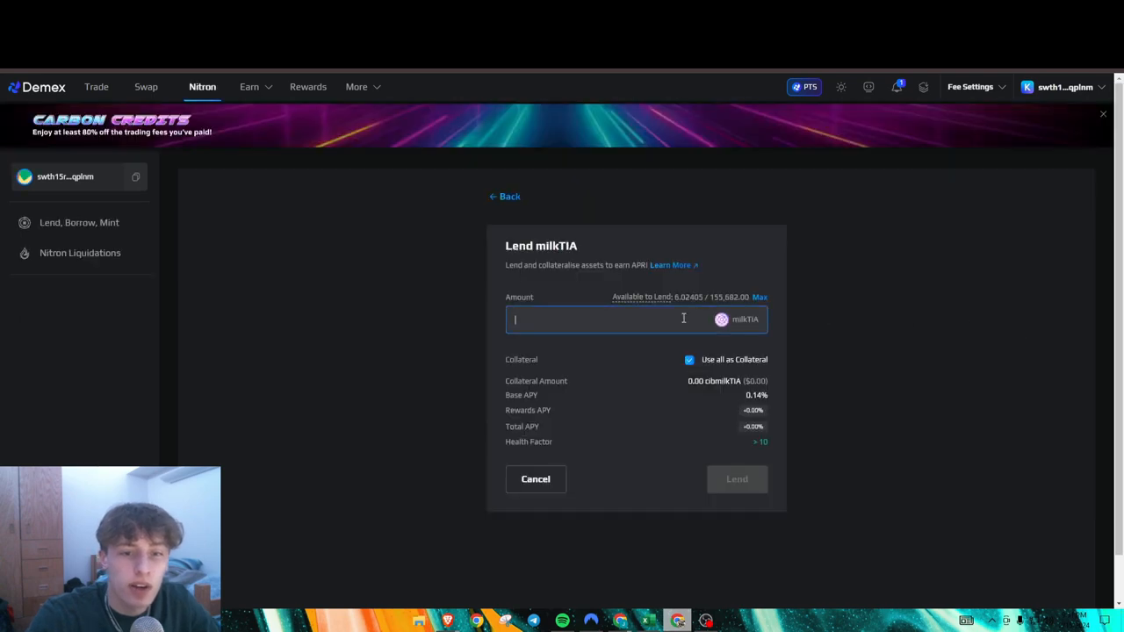
pyautogui.write('5')
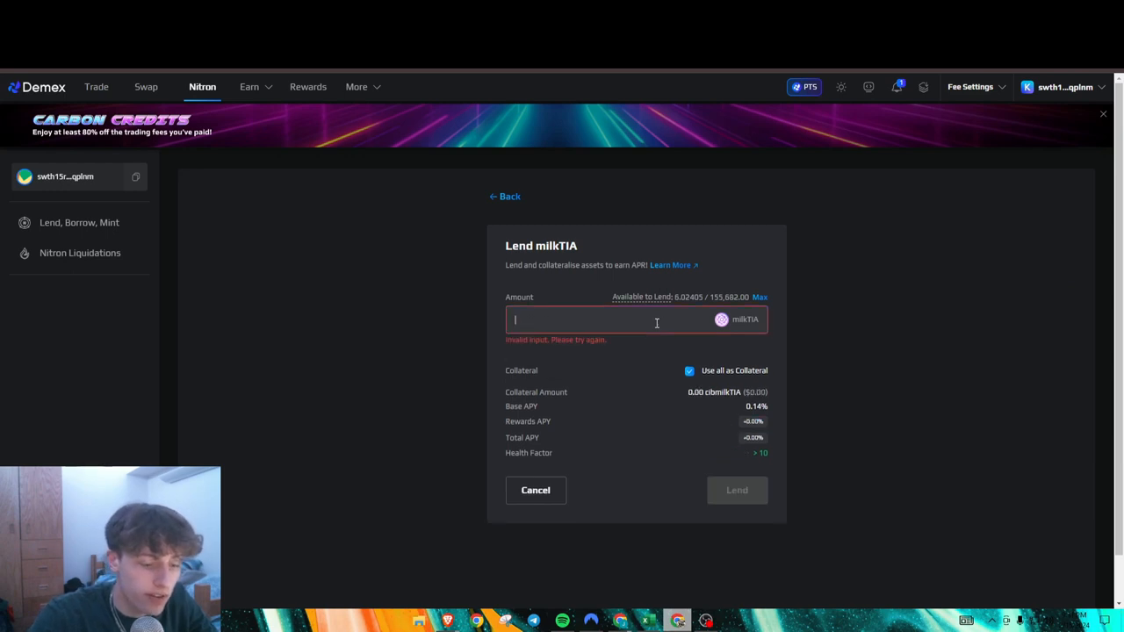
pyautogui.write('6.1')
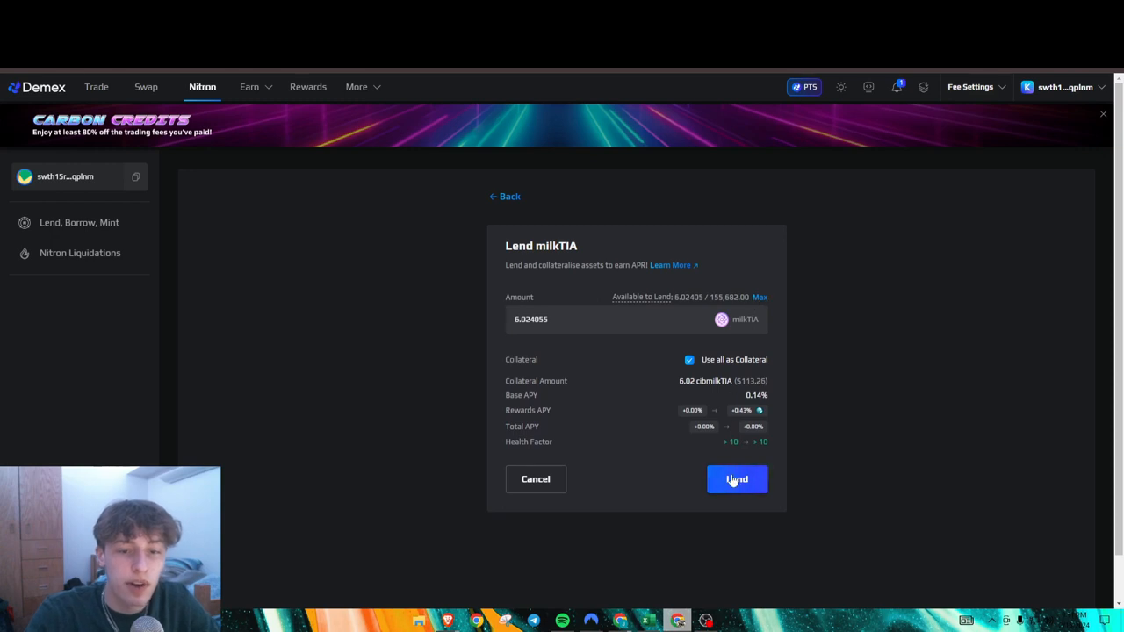
pyautogui.click(737, 478)
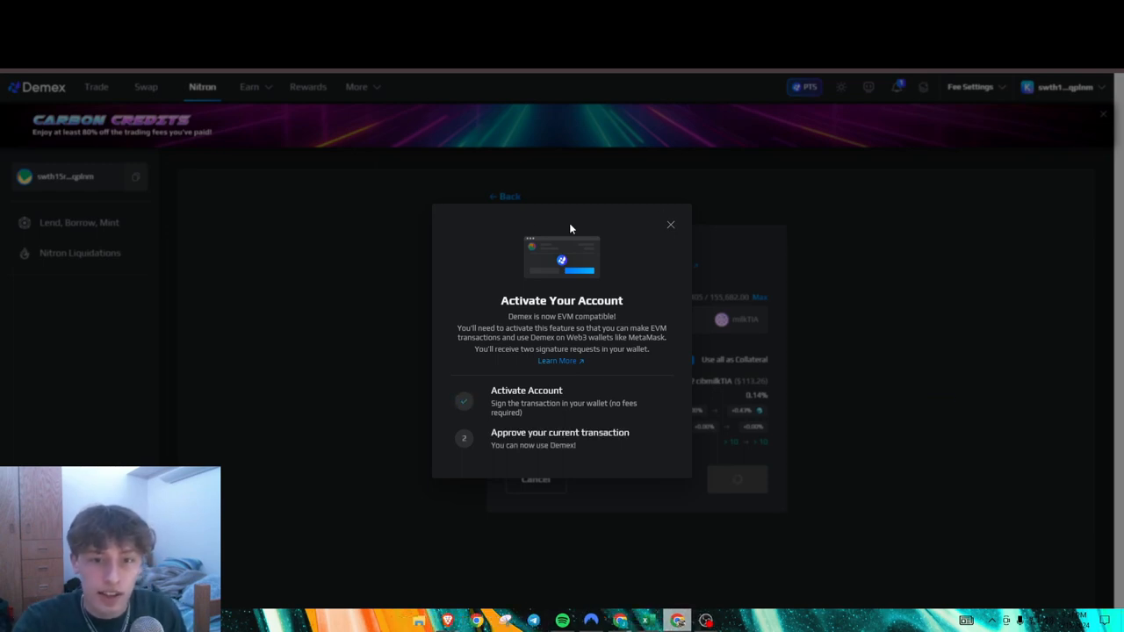
pyautogui.moveTo(667, 246)
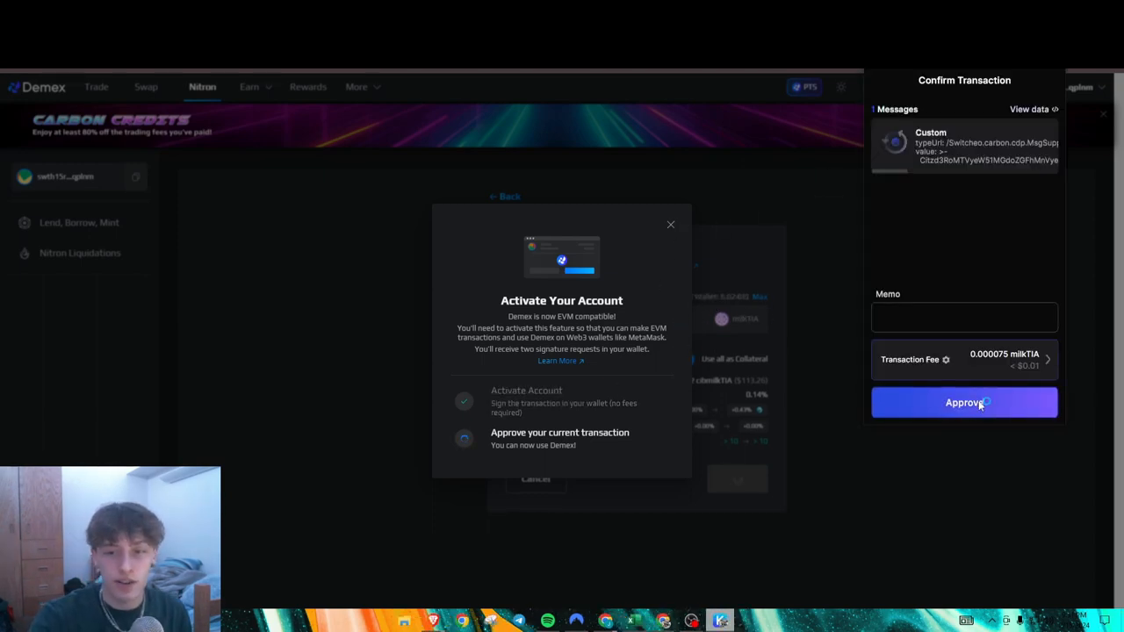
# Approve the account activation in Keplr and dismiss the notice, completing the 0.02 milkTIA lend
pyautogui.click(964, 402)
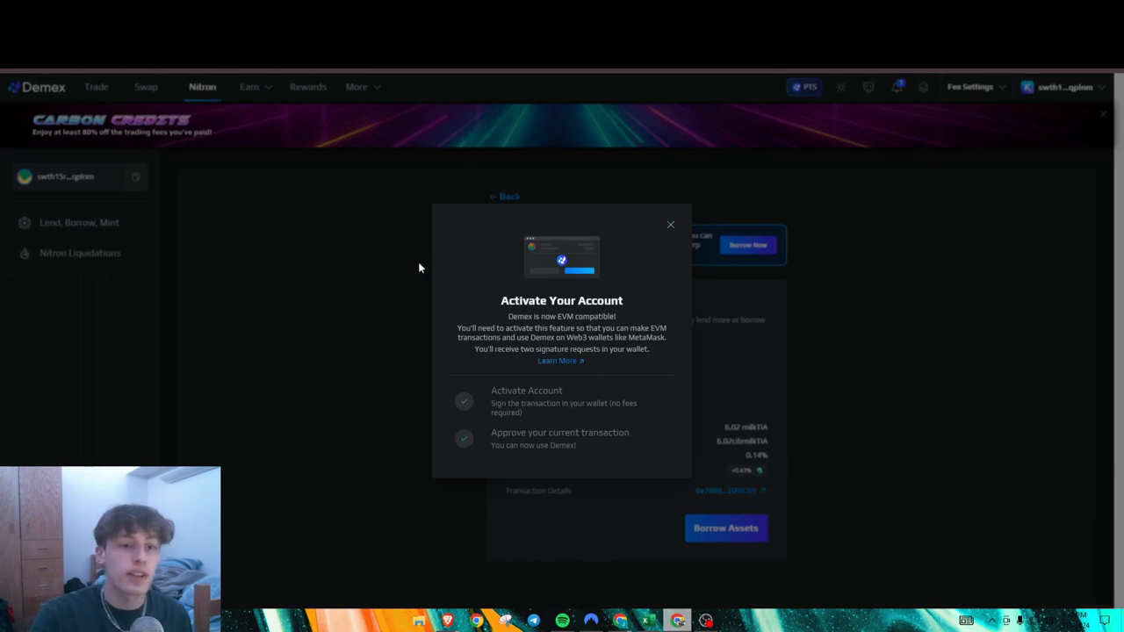
pyautogui.click(671, 225)
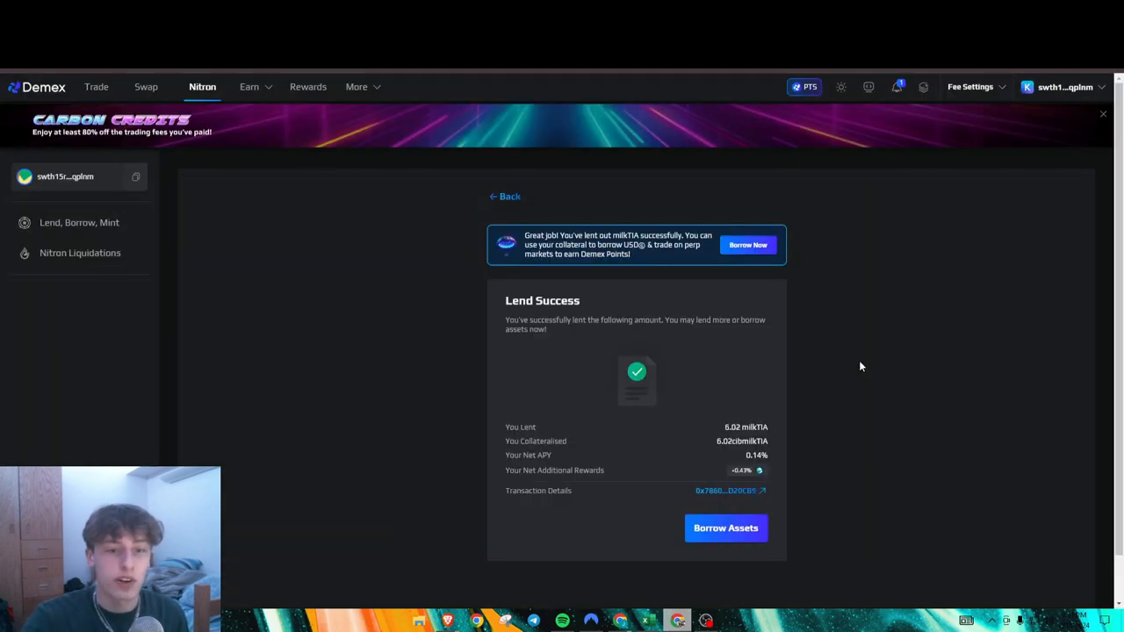
pyautogui.moveTo(548, 318)
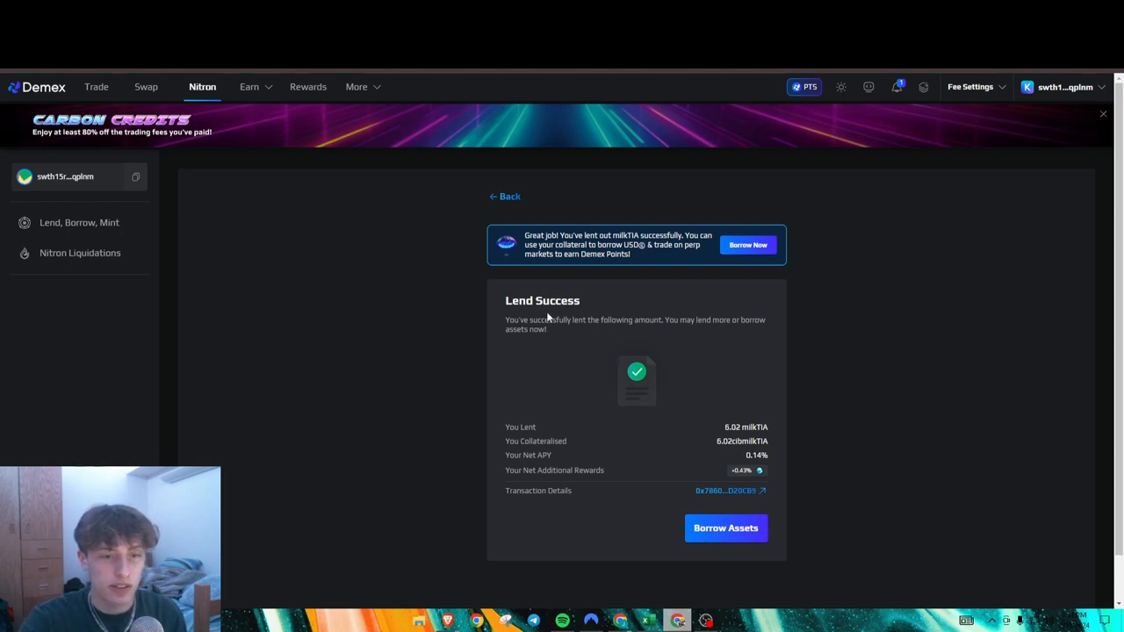
pyautogui.moveTo(160, 202)
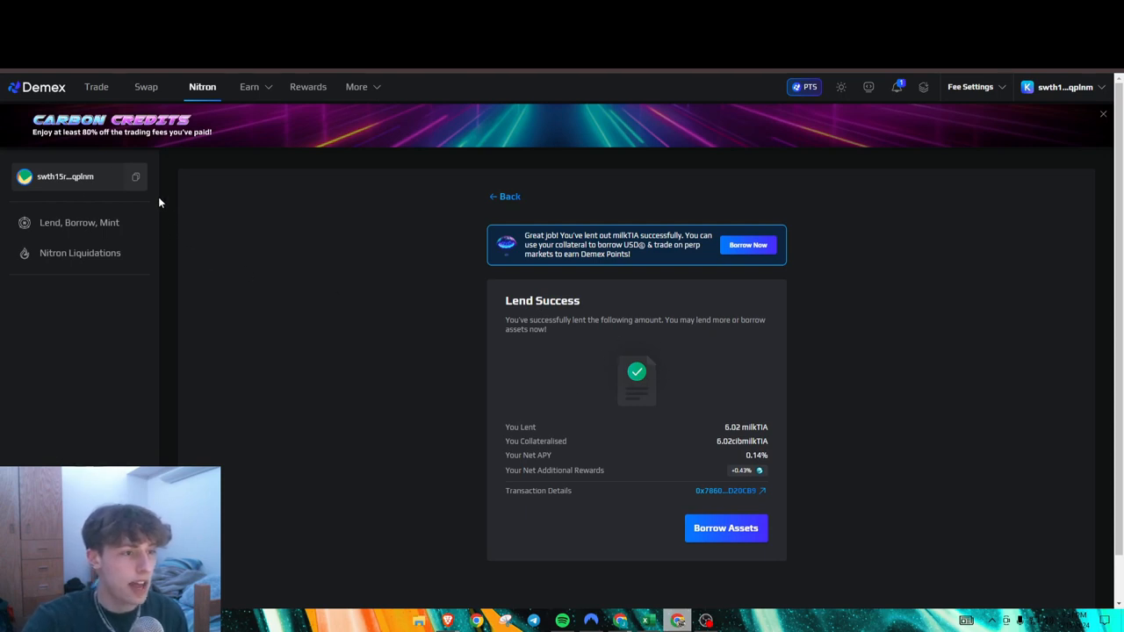
pyautogui.moveTo(428, 349)
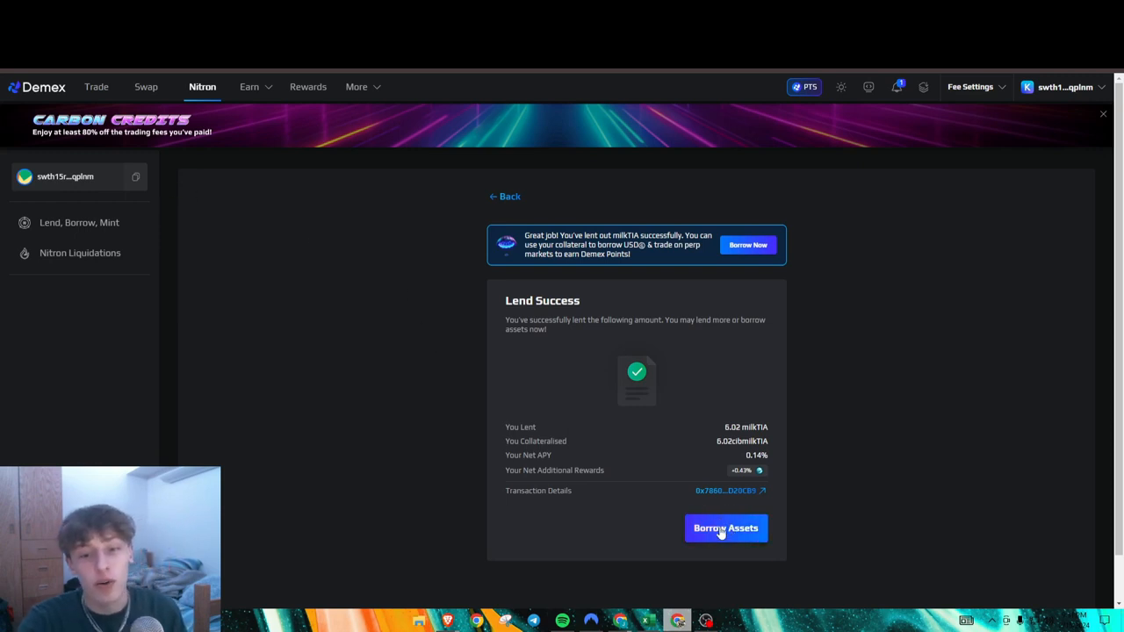
# Go to the Nitron Lend, Borrow, Mint overview showing the single milkTIA lending position
pyautogui.click(504, 197)
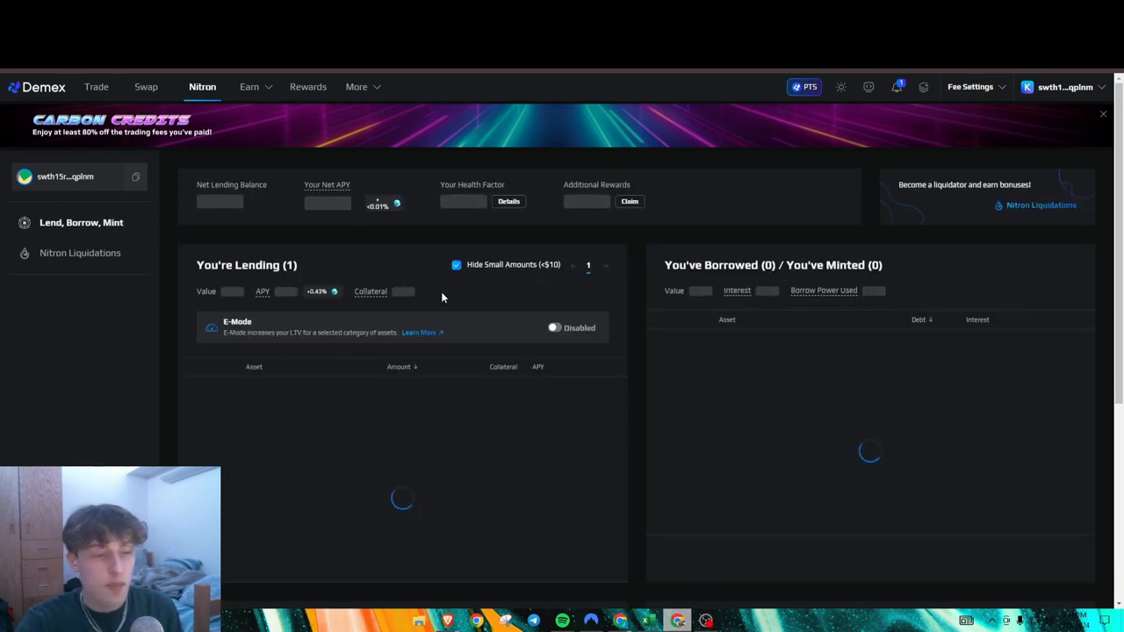